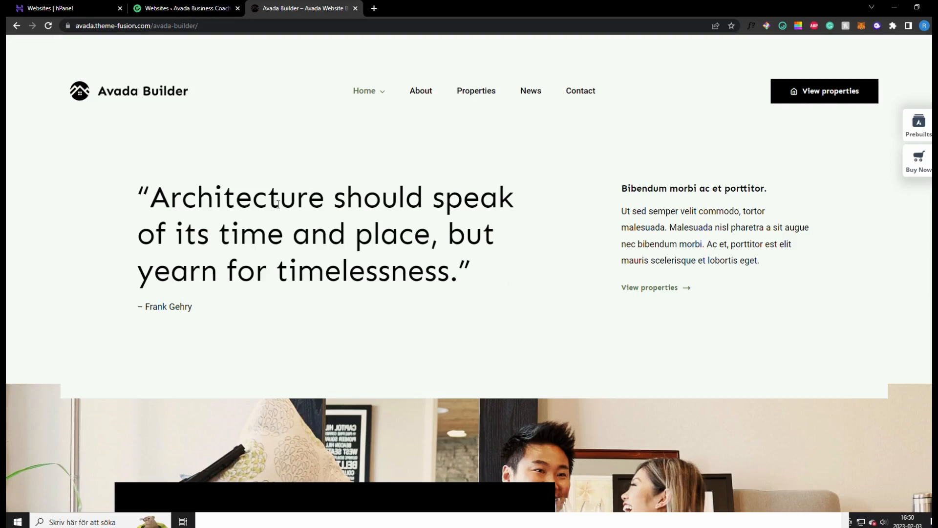
{"action": "mouse_move", "coordinate": [450, 176]}
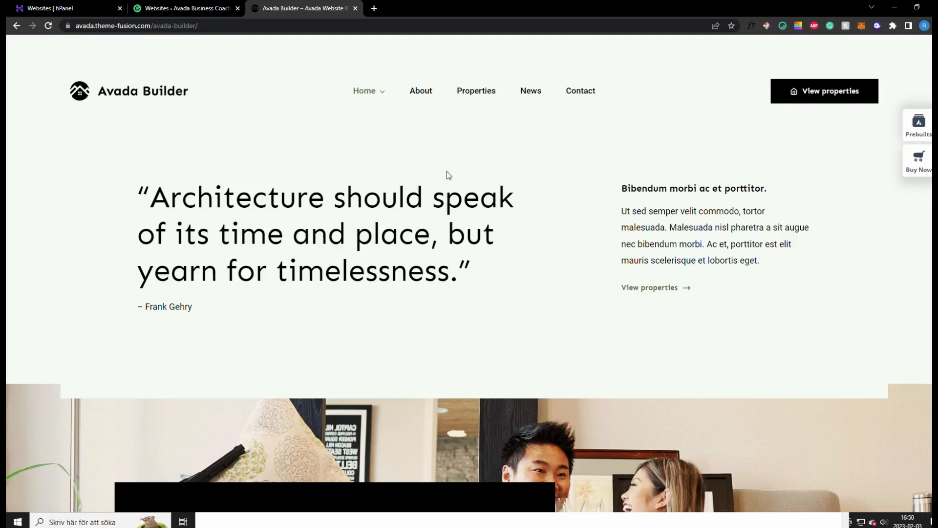
Scroll the home page and look through the Cozy beach house listing.
{"action": "scroll", "scroll_direction": "down", "scroll_amount": 3}
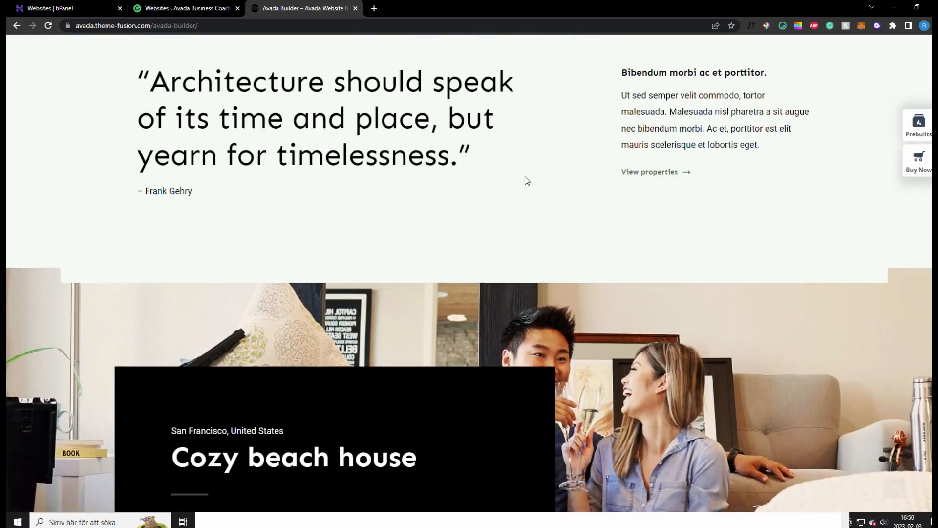
{"action": "scroll", "scroll_direction": "down", "scroll_amount": 3}
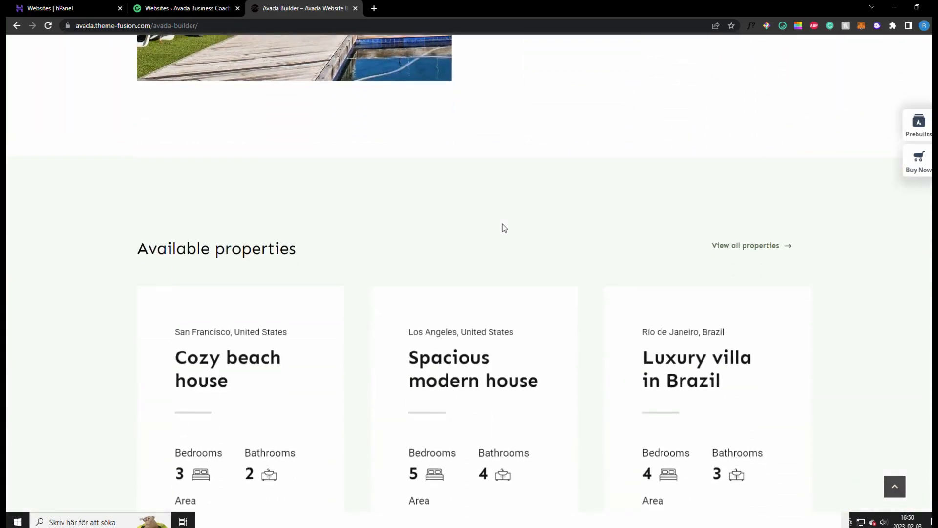
{"action": "scroll", "scroll_direction": "down", "scroll_amount": 3}
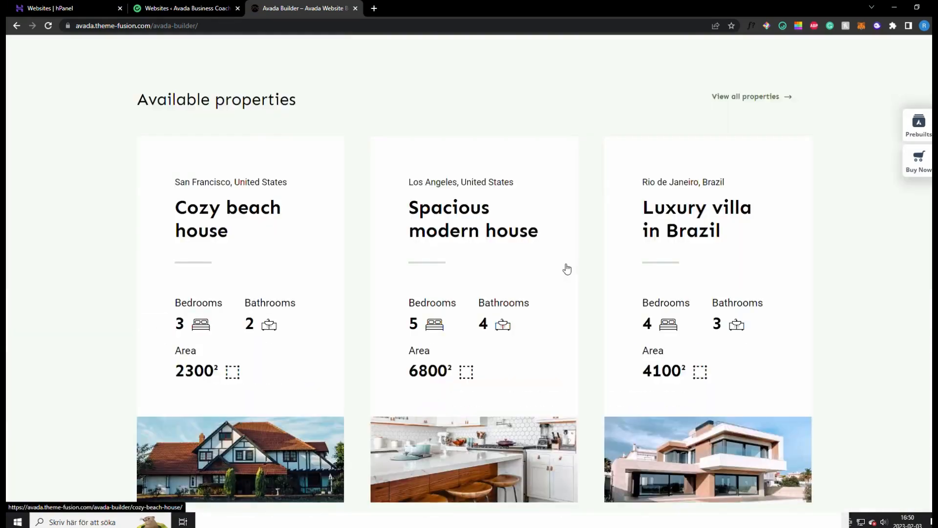
{"action": "left_click", "coordinate": [227, 219]}
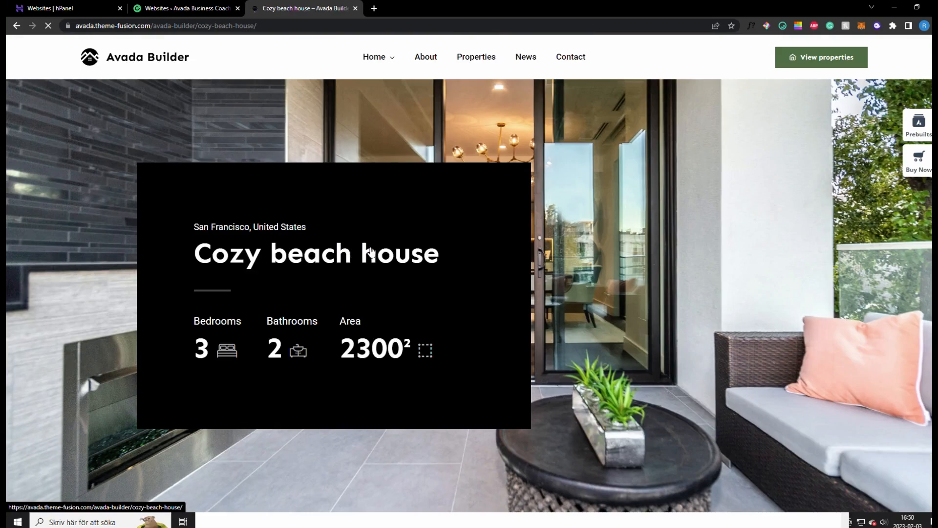
{"action": "scroll", "scroll_direction": "down", "scroll_amount": 3}
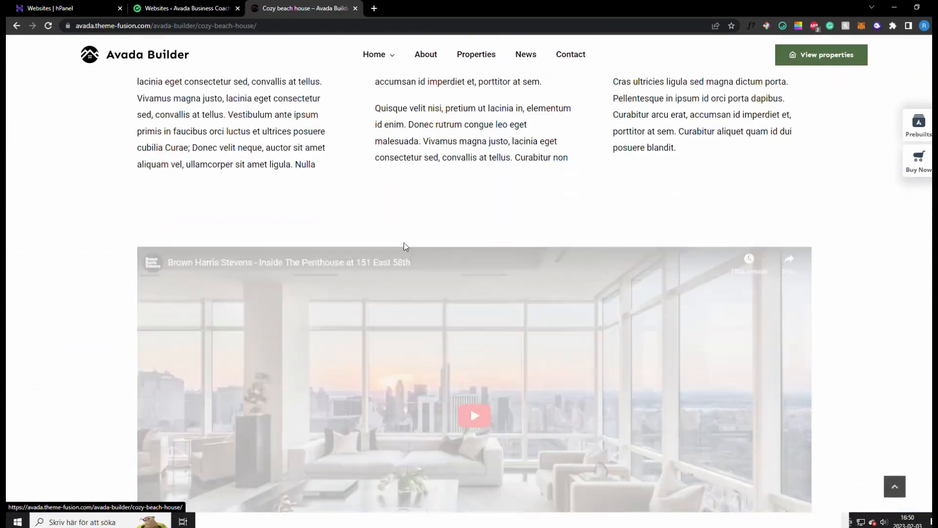
{"action": "scroll", "scroll_direction": "down", "scroll_amount": 3}
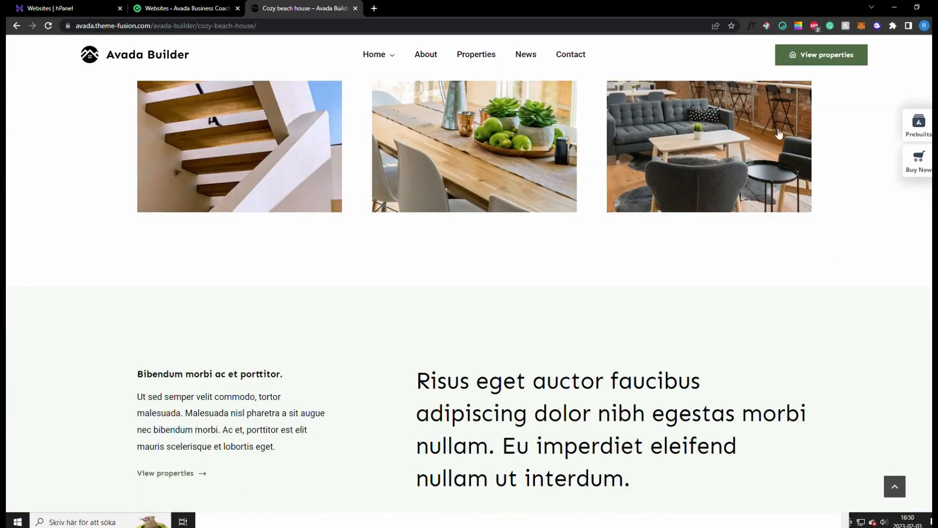
Open Our properties from the top menu and browse down to the footer.
{"action": "left_click", "coordinate": [476, 54]}
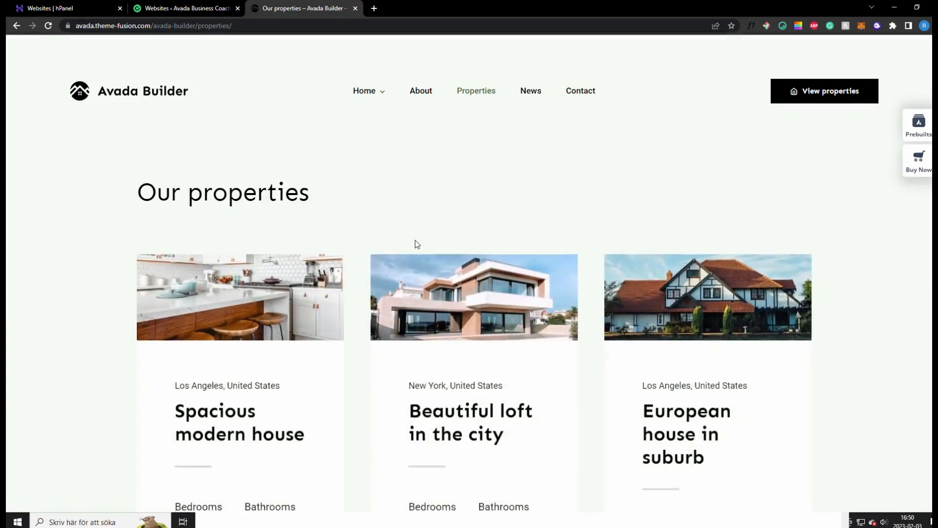
{"action": "scroll", "scroll_direction": "down", "scroll_amount": 3}
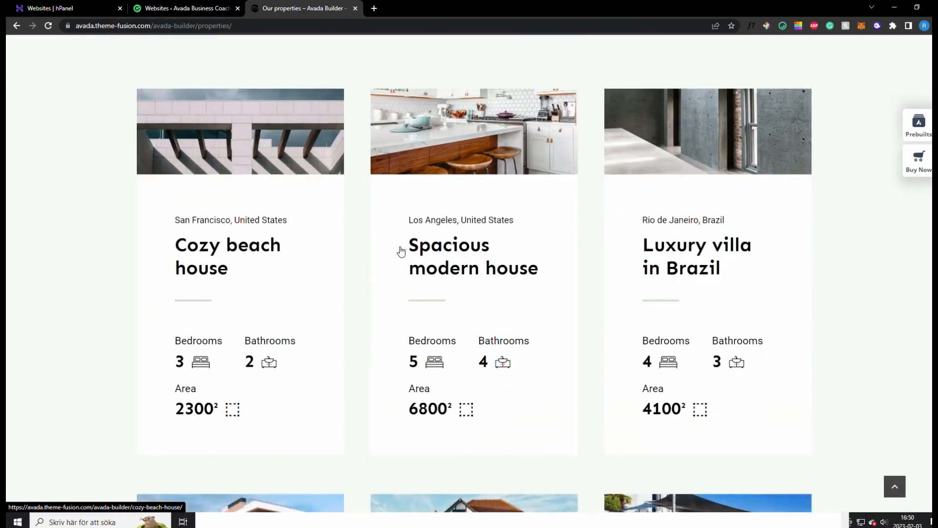
{"action": "scroll", "scroll_direction": "down", "scroll_amount": 3}
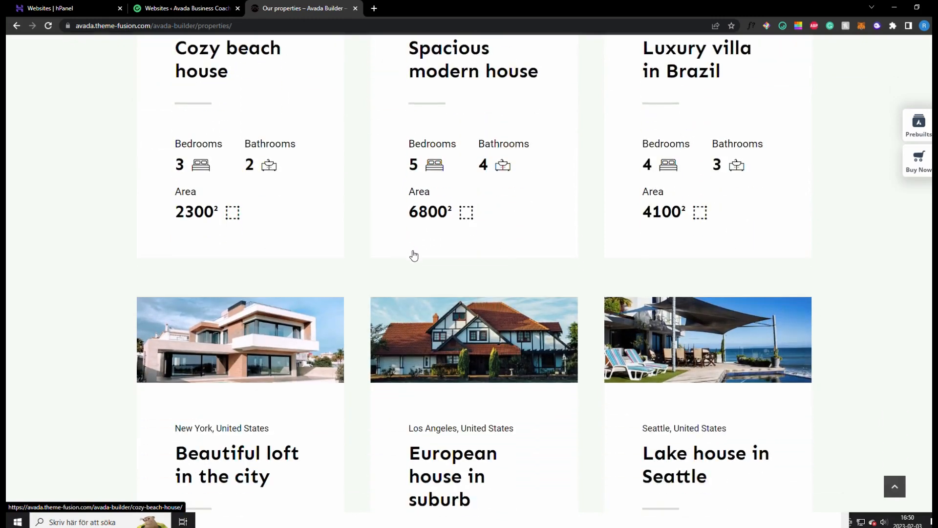
{"action": "scroll", "scroll_direction": "down", "scroll_amount": 3}
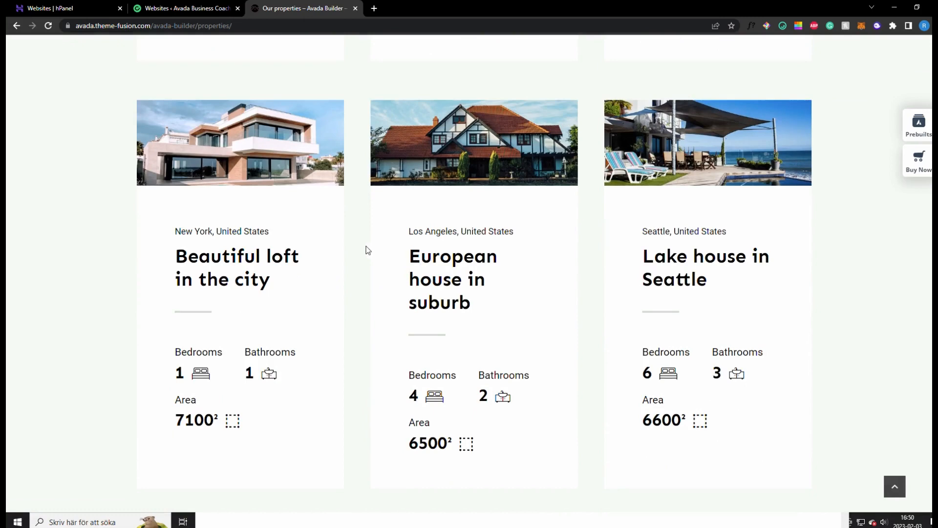
{"action": "scroll", "scroll_direction": "down", "scroll_amount": 3}
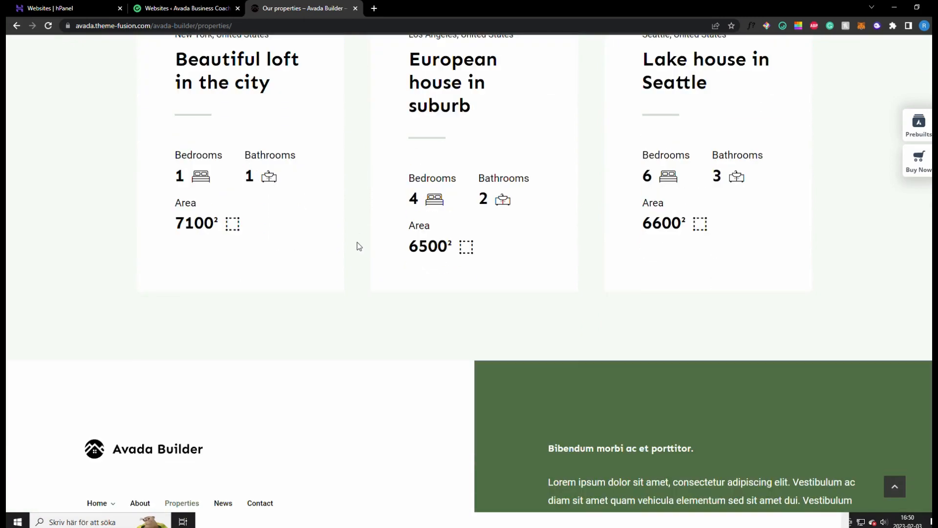
{"action": "mouse_move", "coordinate": [930, 192]}
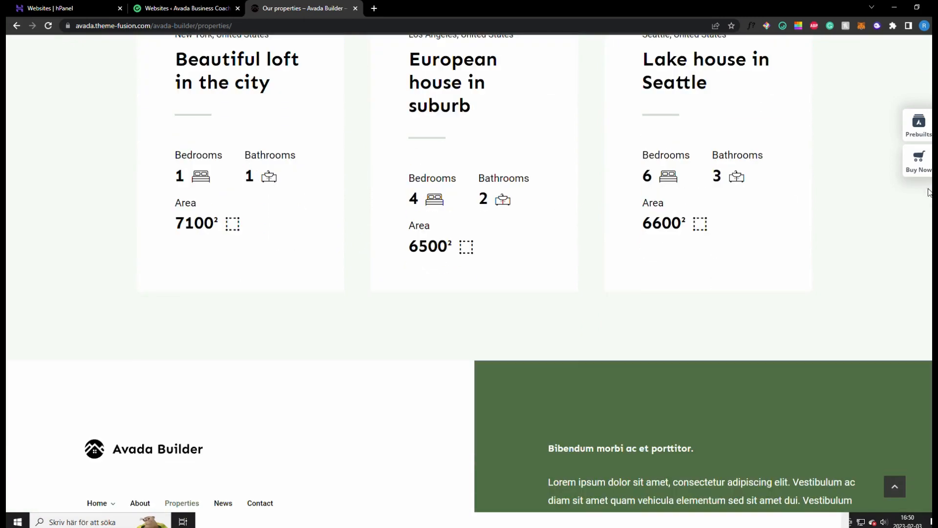
View Hostinger's Single, Premium and Business plan cards, highlighting the monthly visits figure.
{"action": "left_click", "coordinate": [58, 8]}
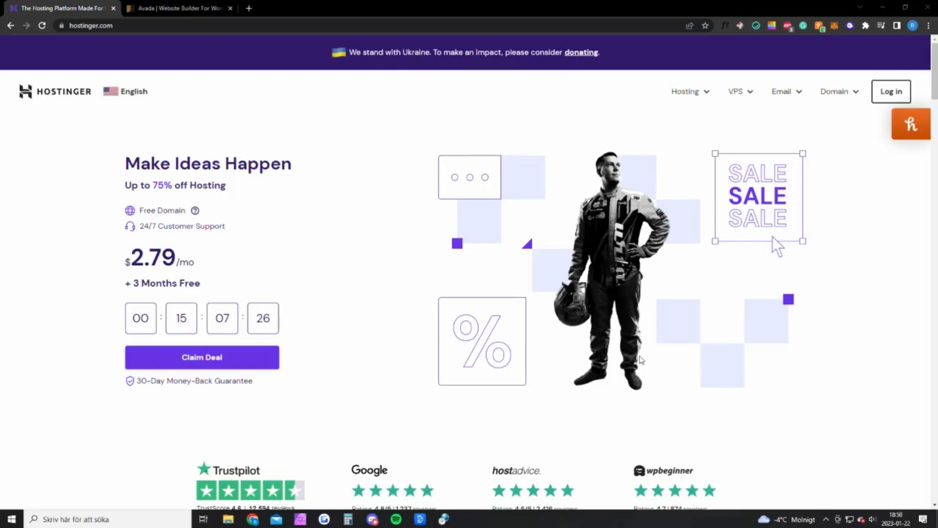
{"action": "mouse_move", "coordinate": [426, 285]}
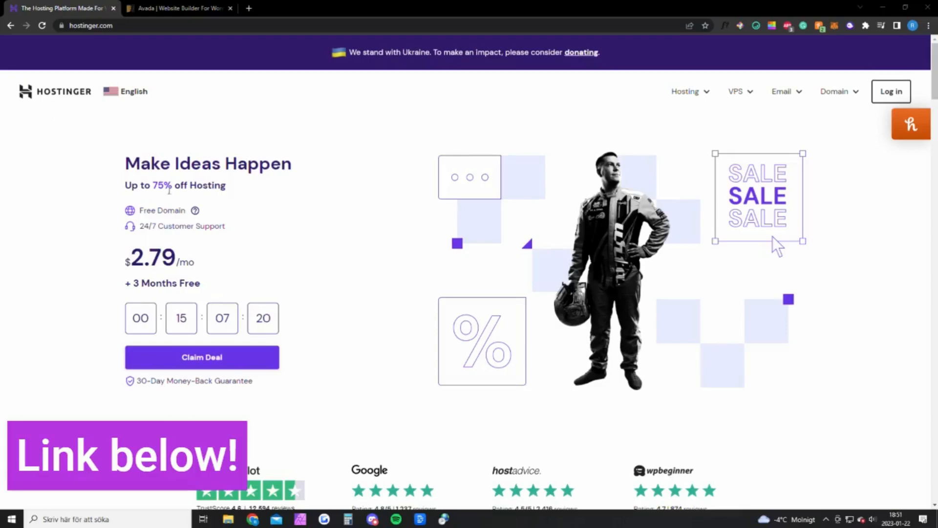
{"action": "mouse_move", "coordinate": [243, 291]}
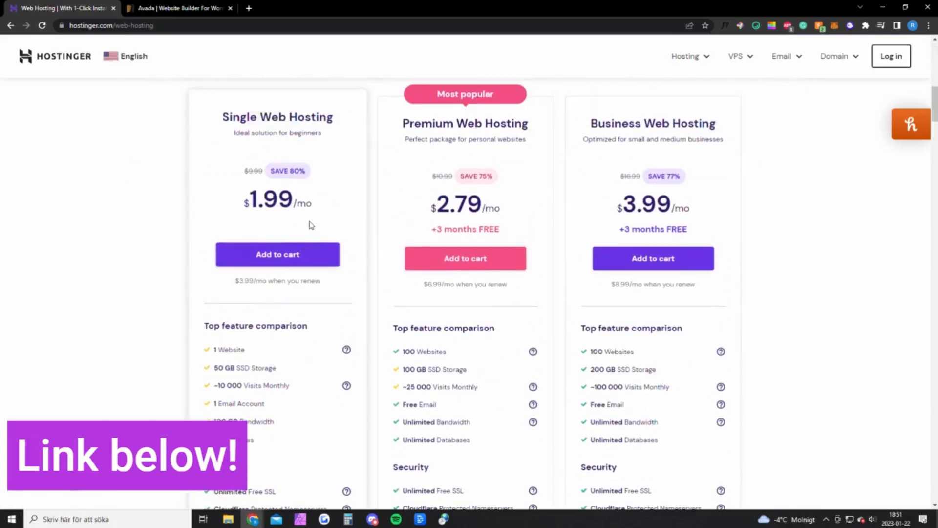
{"action": "mouse_move", "coordinate": [293, 228]}
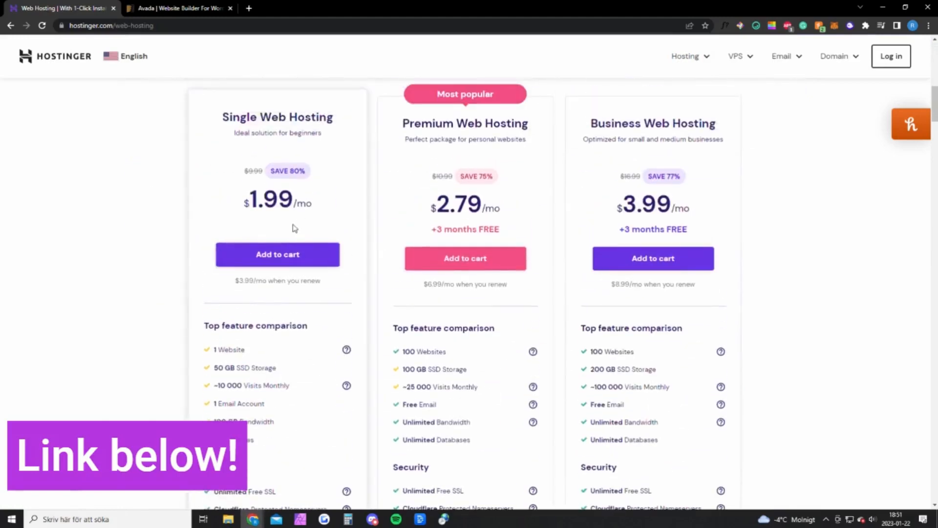
{"action": "mouse_move", "coordinate": [251, 364]}
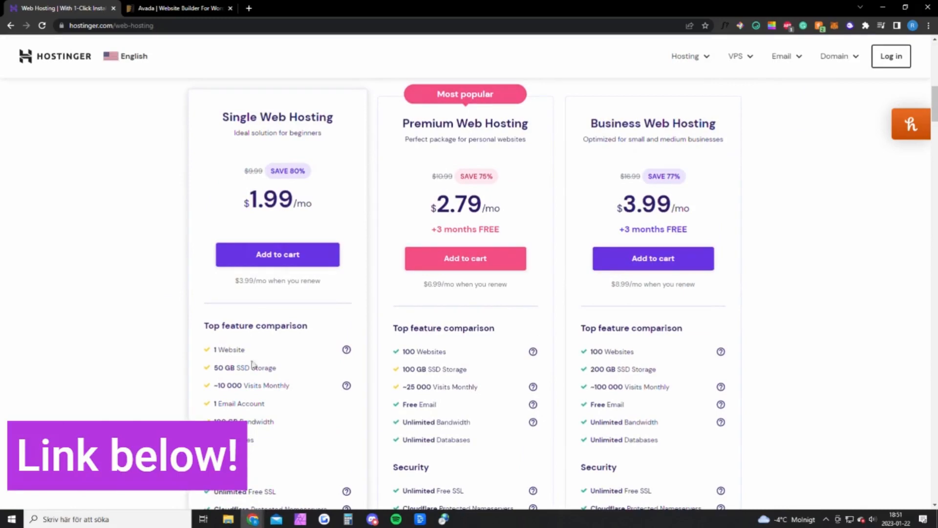
{"action": "double_click", "coordinate": [258, 385]}
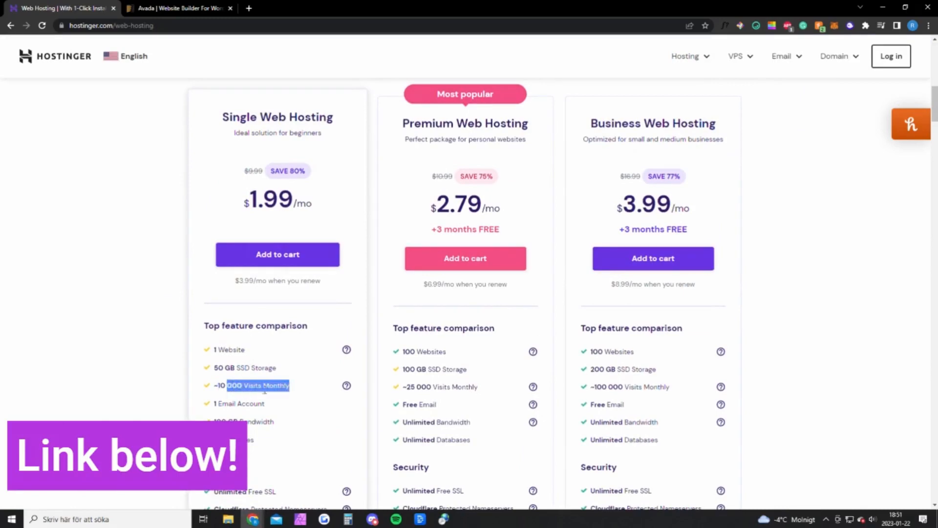
{"action": "scroll", "scroll_direction": "down", "scroll_amount": 3}
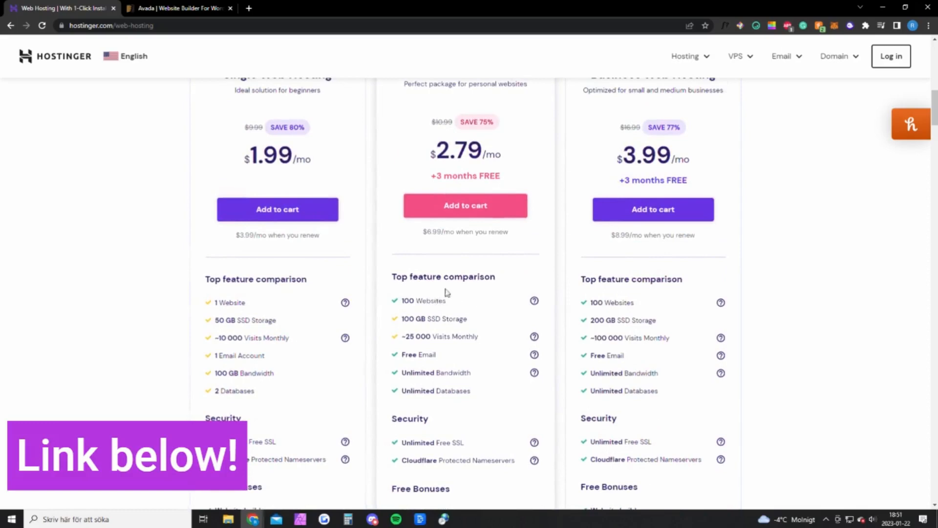
{"action": "scroll", "scroll_direction": "down", "scroll_amount": 3}
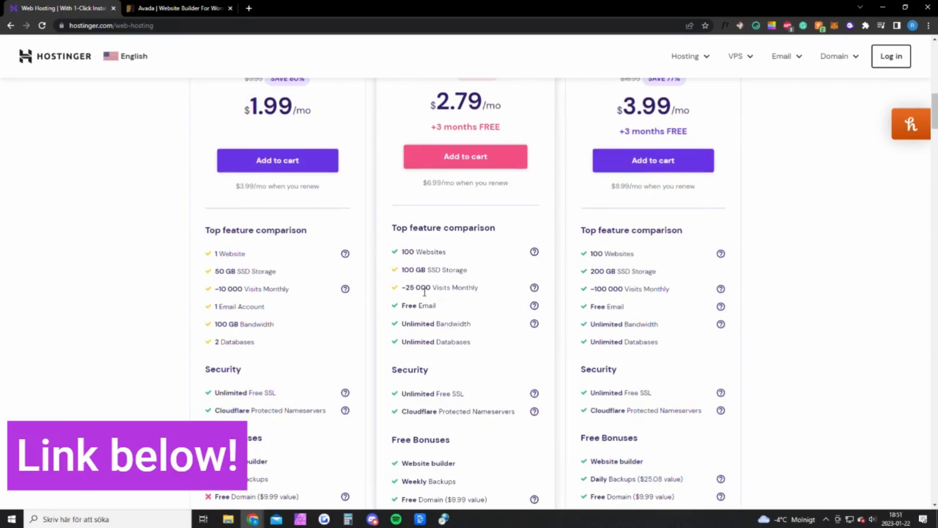
{"action": "scroll", "scroll_direction": "down", "scroll_amount": 3}
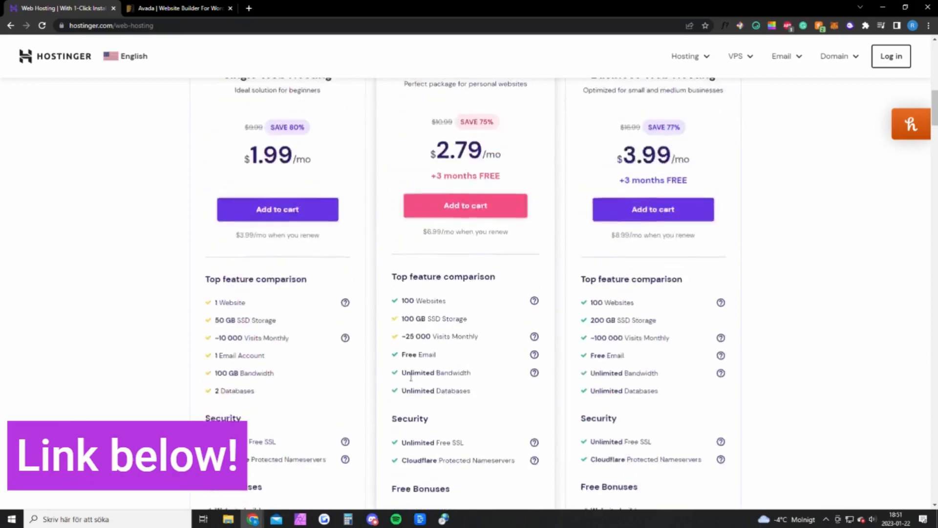
Switch to ThemeForest's Avada item page and show the $69 Regular License panel.
{"action": "left_click", "coordinate": [178, 9]}
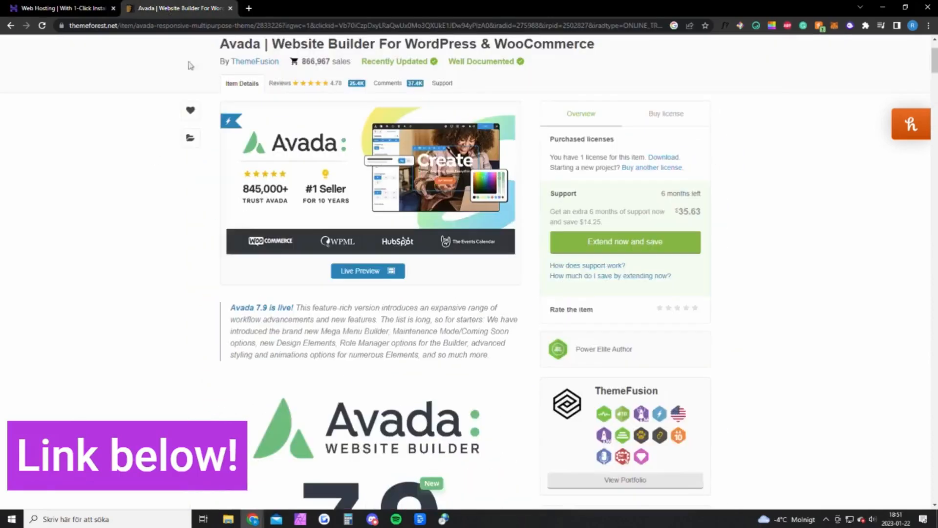
{"action": "mouse_move", "coordinate": [136, 144]}
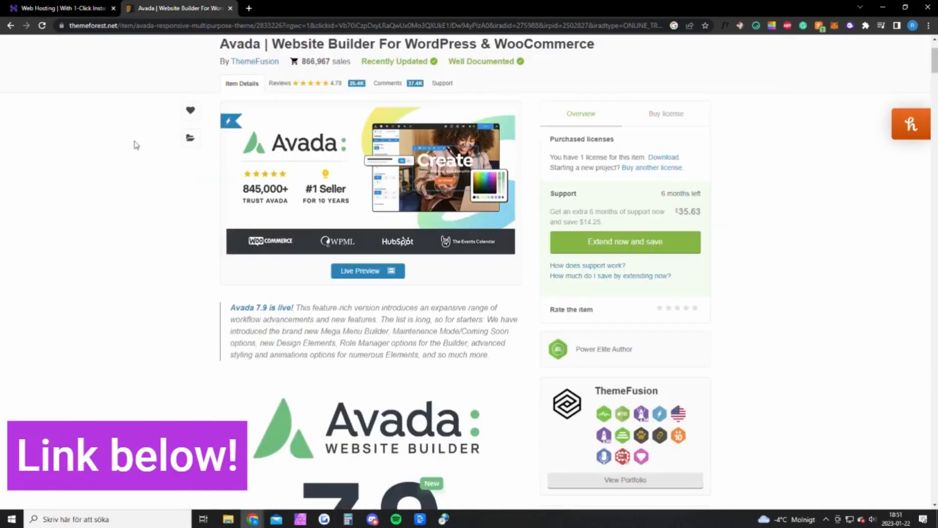
{"action": "left_click", "coordinate": [666, 114]}
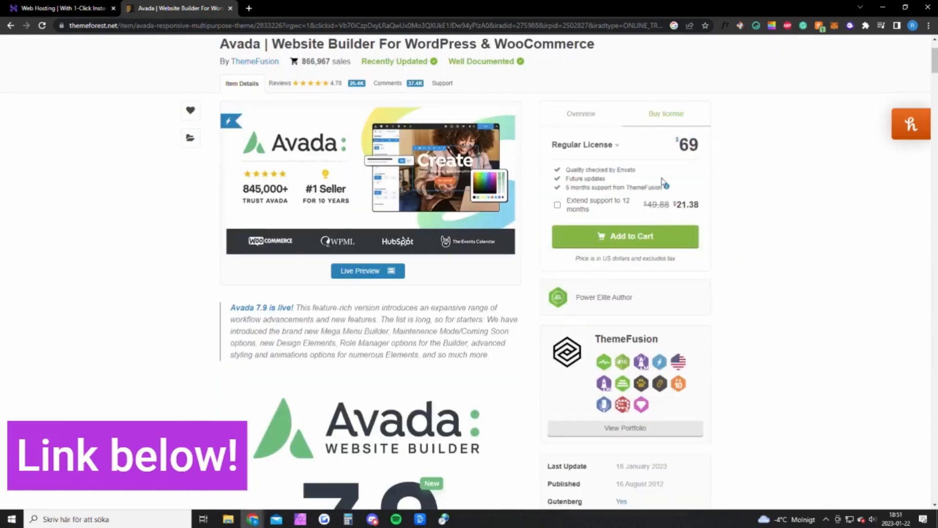
{"action": "mouse_move", "coordinate": [546, 178]}
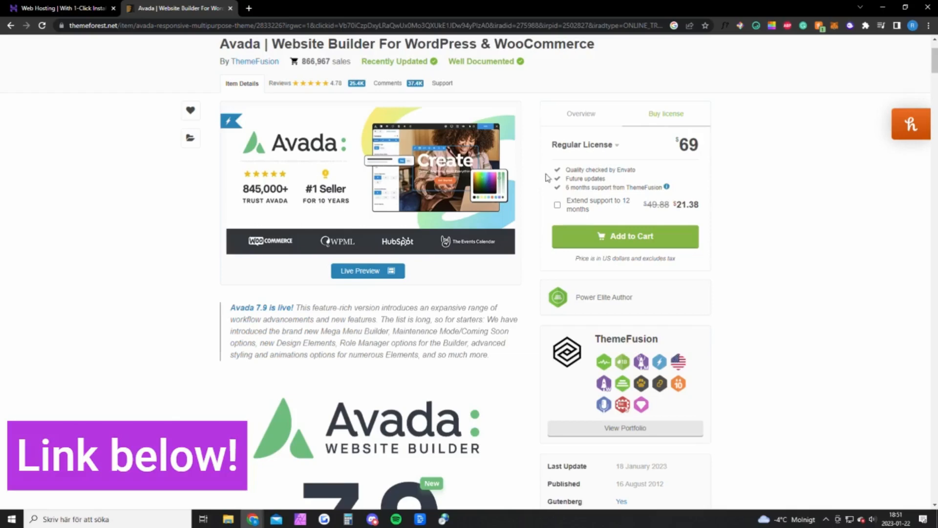
{"action": "mouse_move", "coordinate": [490, 166]}
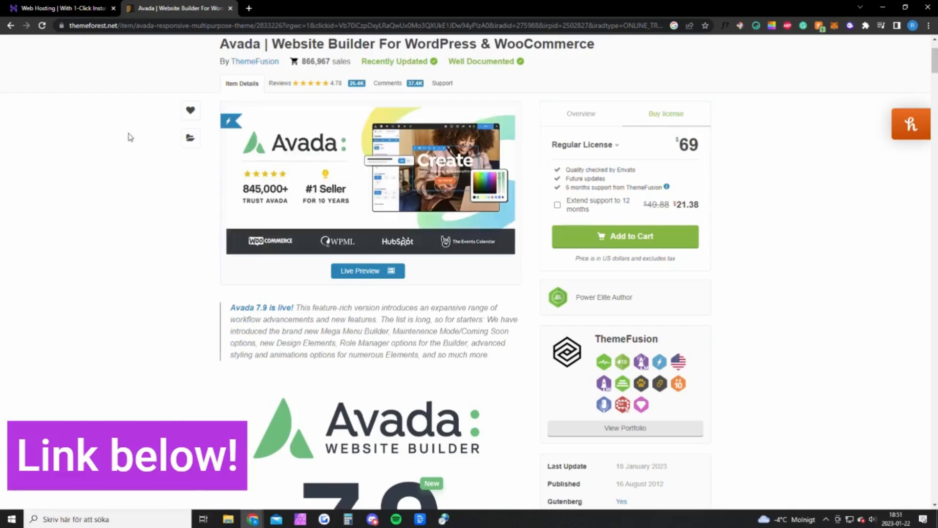
Start adding a WordPress website to the Single Web Hosting plan in hPanel.
{"action": "left_click", "coordinate": [59, 8]}
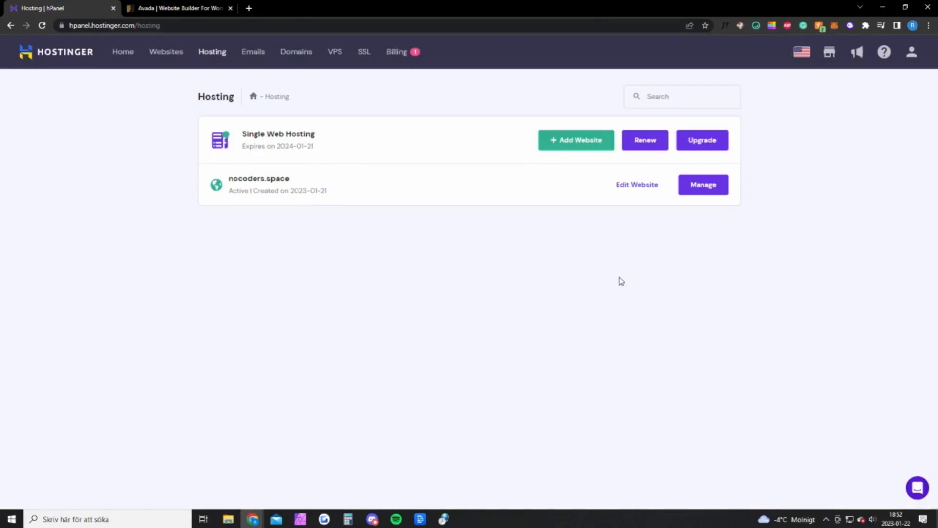
{"action": "mouse_move", "coordinate": [395, 164]}
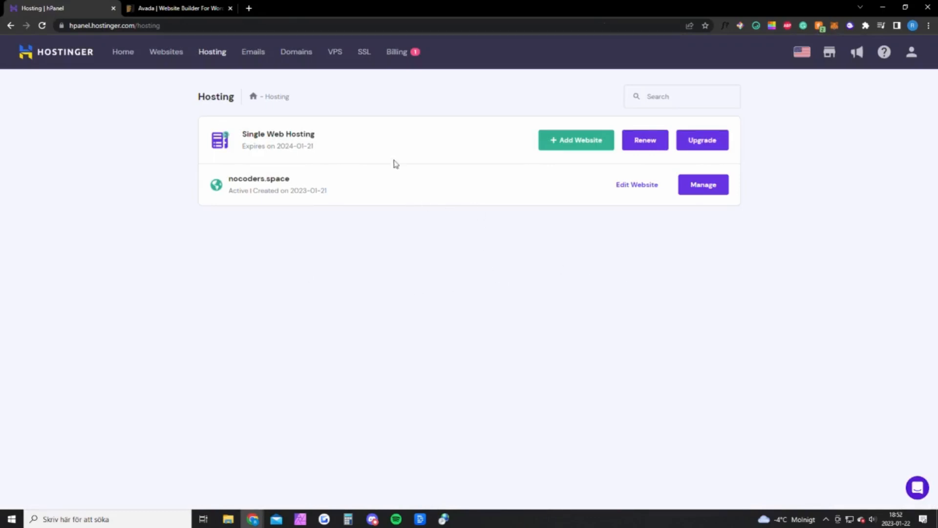
{"action": "mouse_move", "coordinate": [211, 51]}
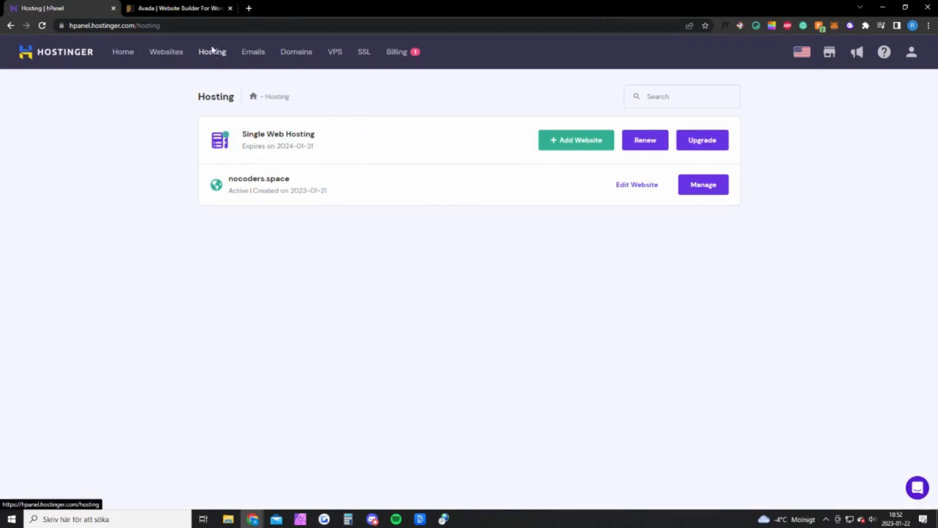
{"action": "mouse_move", "coordinate": [253, 51]}
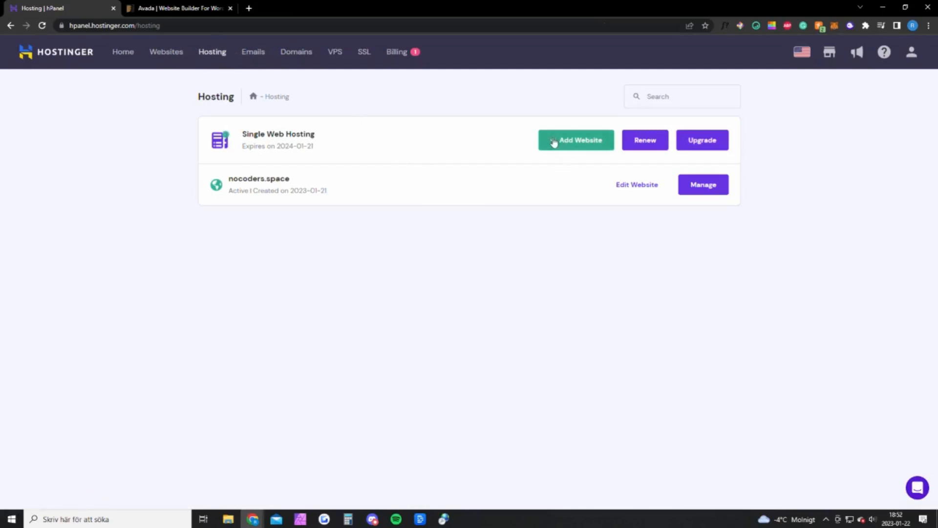
{"action": "left_click", "coordinate": [575, 139]}
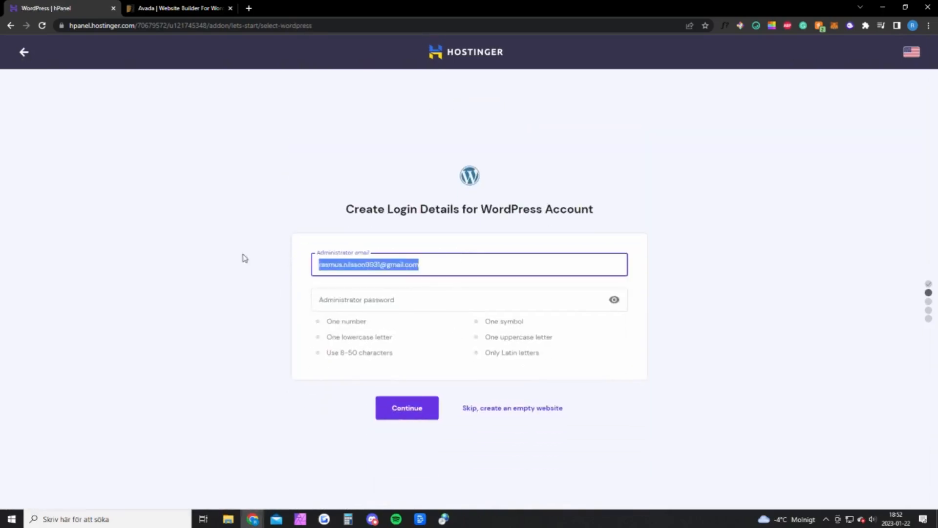
{"action": "key", "text": "Delete"}
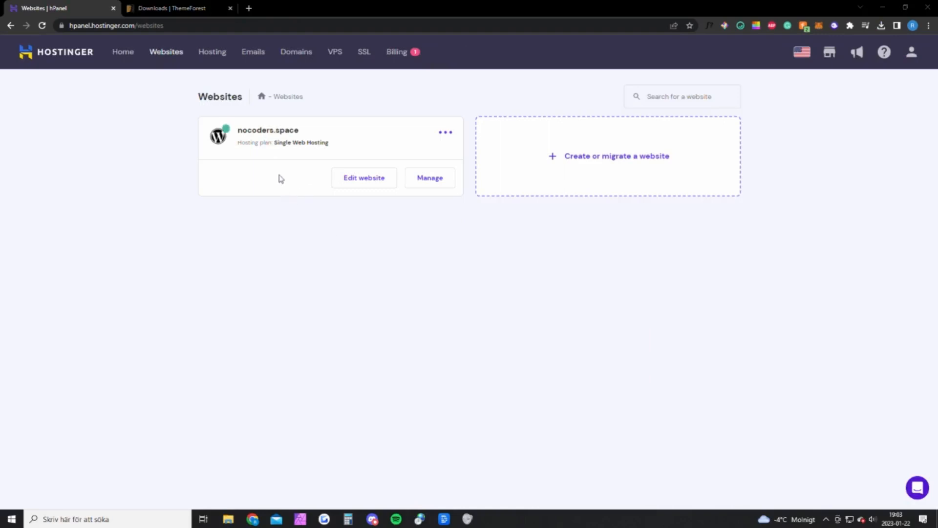
{"action": "mouse_move", "coordinate": [157, 62]}
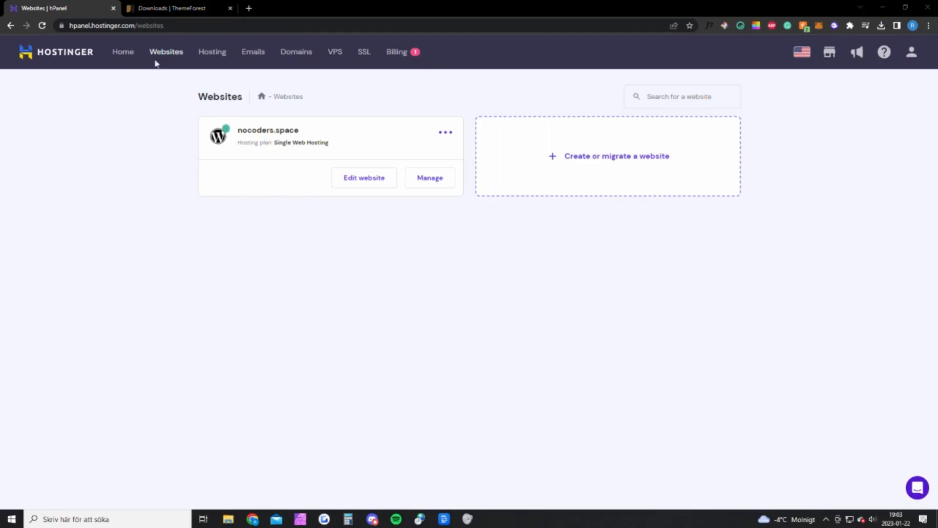
{"action": "mouse_move", "coordinate": [173, 56]}
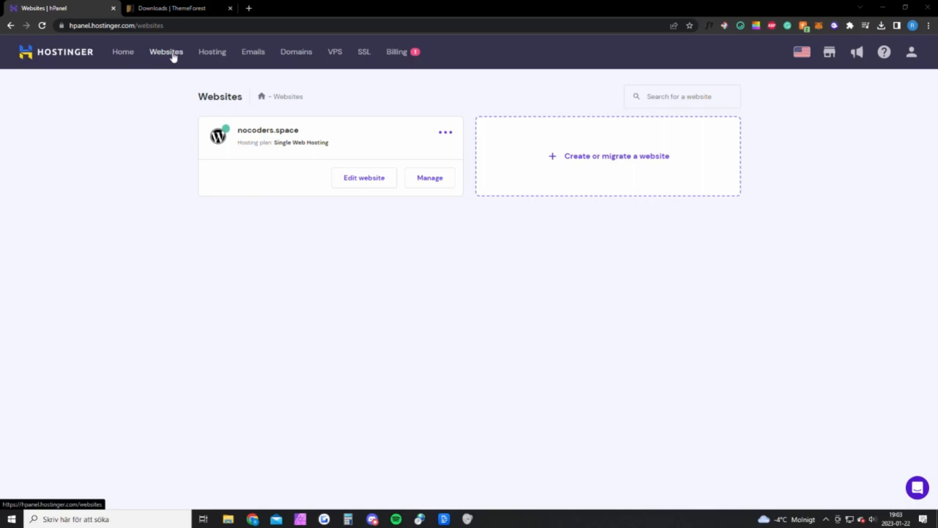
{"action": "mouse_move", "coordinate": [363, 178]}
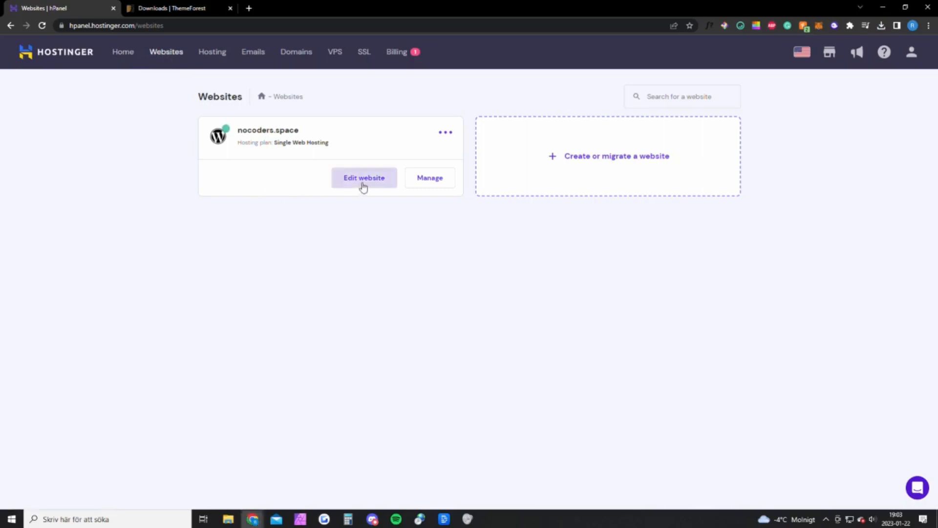
Use Edit website on the nocoders.space card to reach its wp-admin dashboard.
{"action": "left_click", "coordinate": [363, 178]}
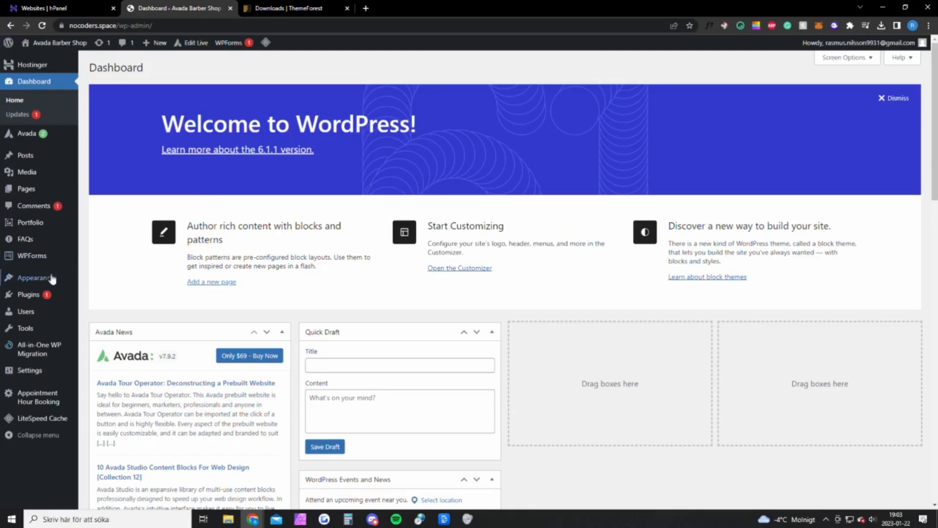
Go to Appearance > Themes > Add New, then switch to ThemeForest Downloads.
{"action": "left_click", "coordinate": [35, 277]}
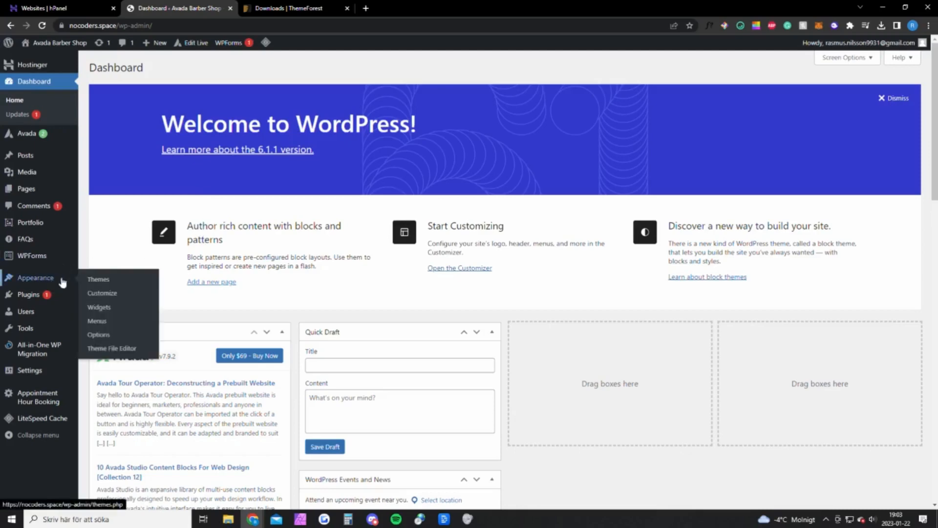
{"action": "left_click", "coordinate": [98, 279]}
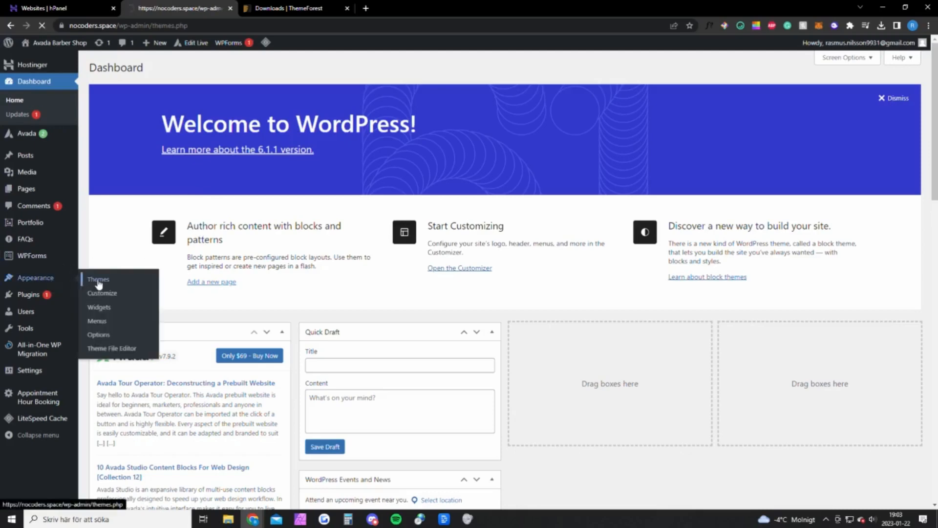
{"action": "left_click", "coordinate": [98, 279]}
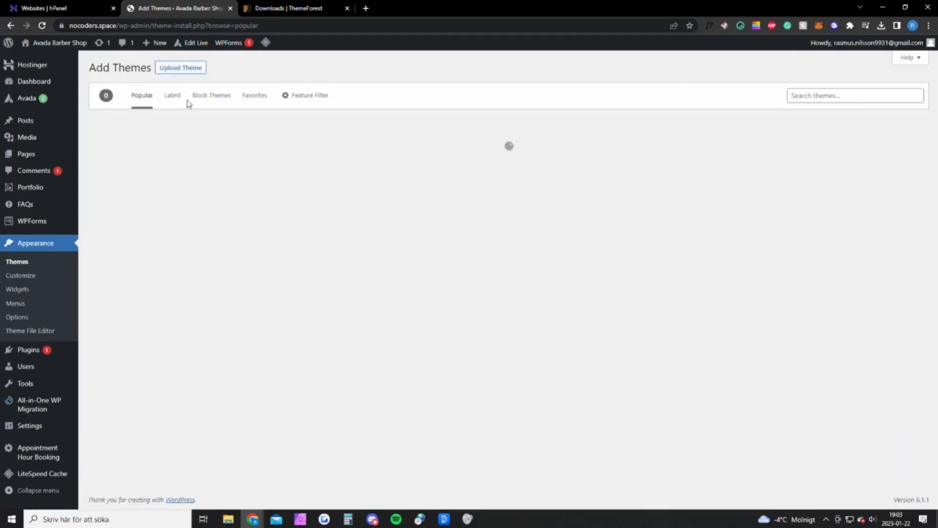
{"action": "left_click", "coordinate": [293, 8]}
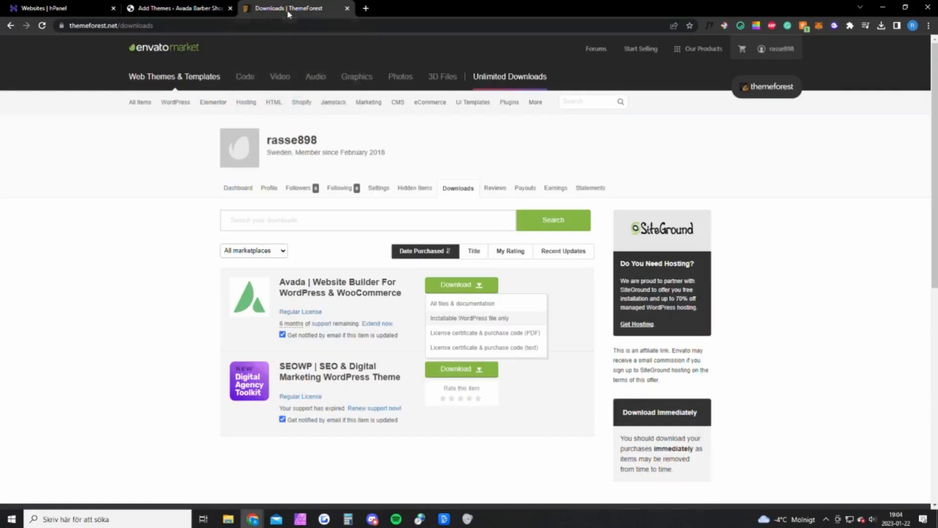
{"action": "mouse_move", "coordinate": [299, 240]}
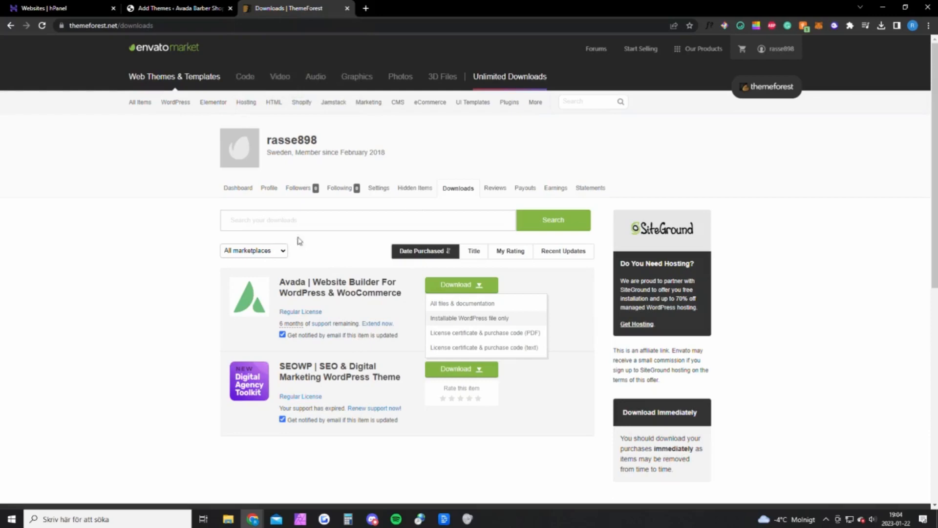
{"action": "mouse_move", "coordinate": [529, 300]}
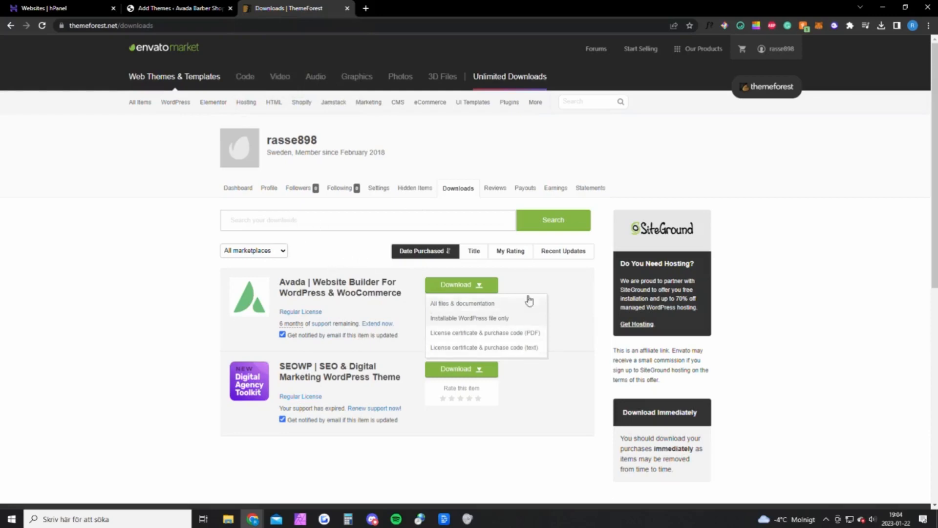
Reload ThemeForest downloads, check Avada's download options, then return to WordPress's theme upload.
{"action": "left_click", "coordinate": [780, 48]}
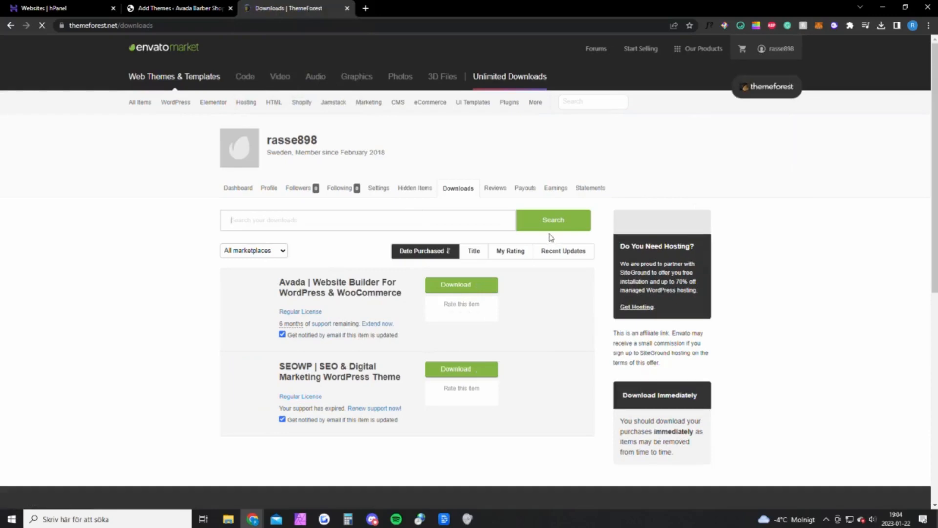
{"action": "left_click", "coordinate": [479, 285]}
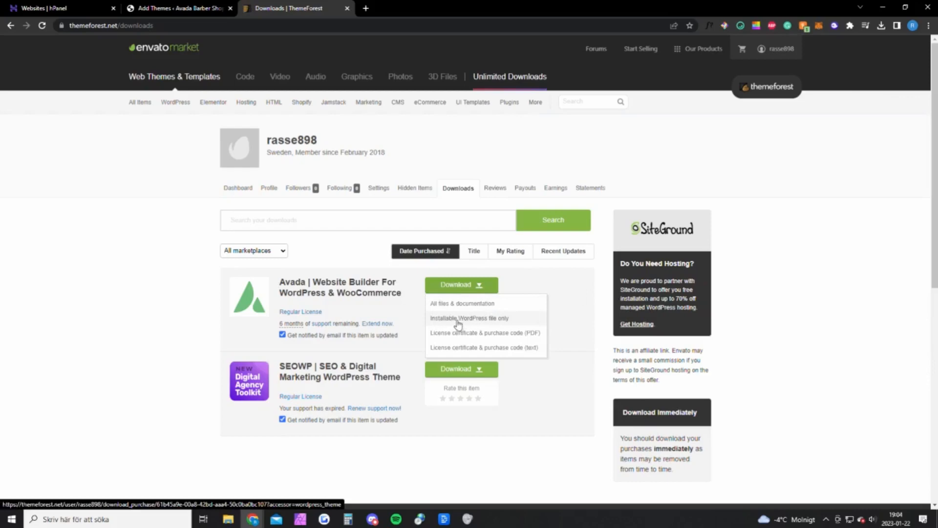
{"action": "mouse_move", "coordinate": [539, 323]}
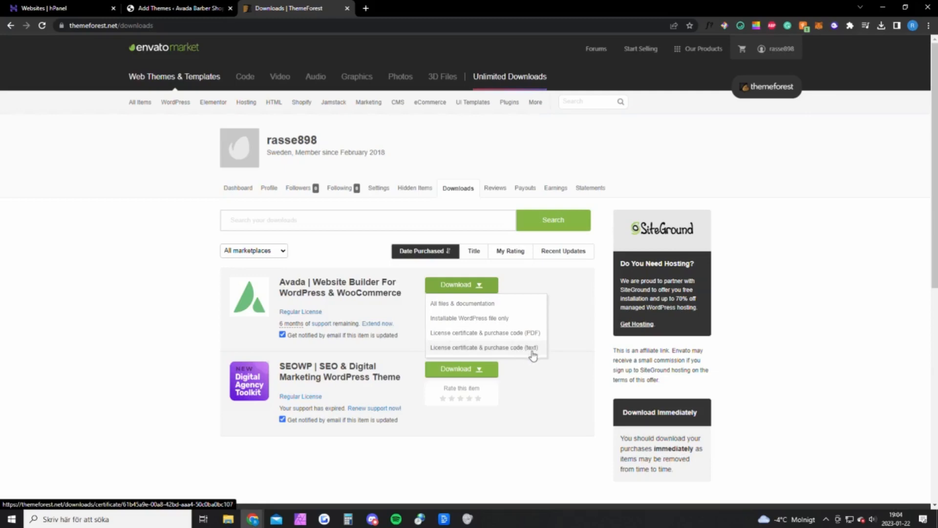
{"action": "left_click", "coordinate": [174, 7]}
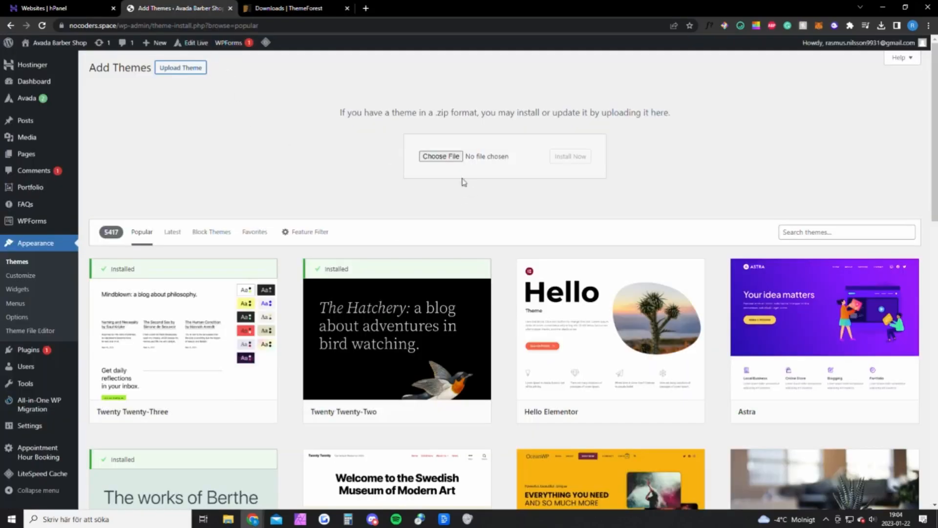
{"action": "mouse_move", "coordinate": [441, 156]}
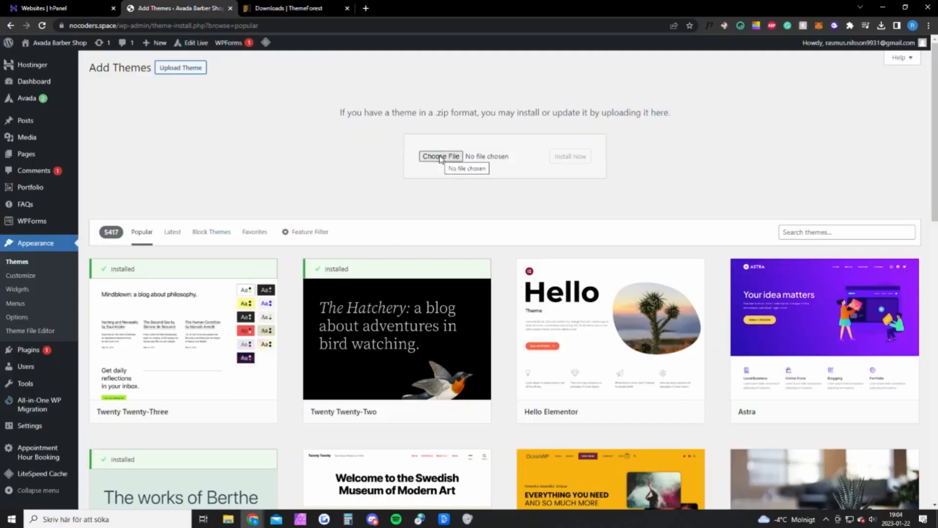
Choose the themeforest Avada zip file and install it with Install Now.
{"action": "left_click", "coordinate": [441, 156]}
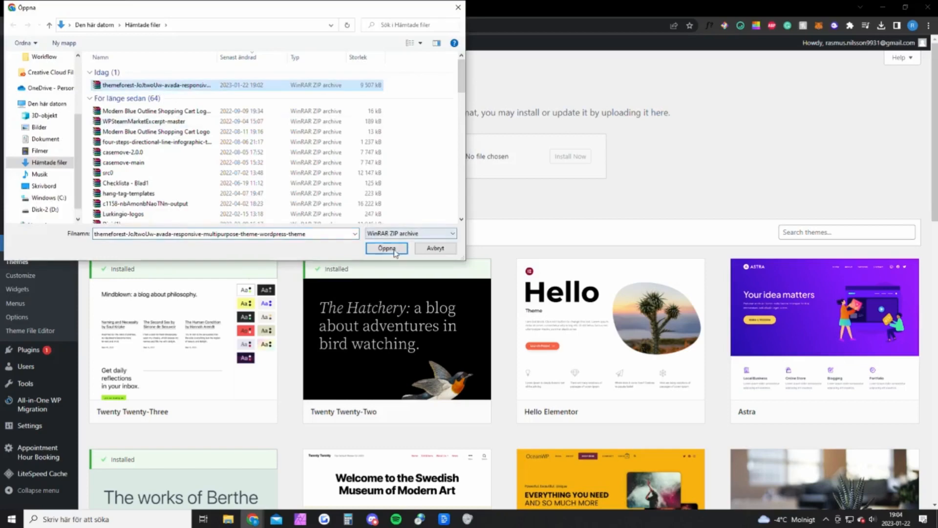
{"action": "left_click", "coordinate": [387, 248]}
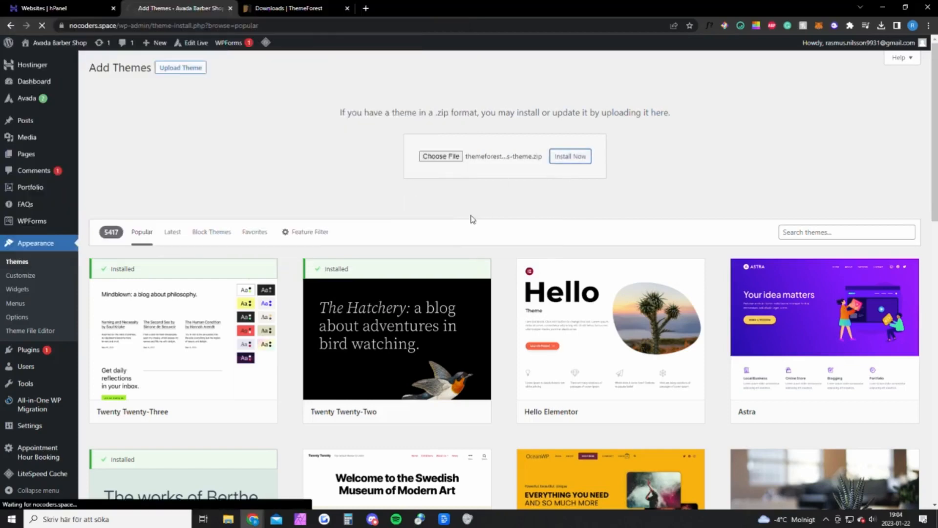
{"action": "left_click", "coordinate": [568, 157]}
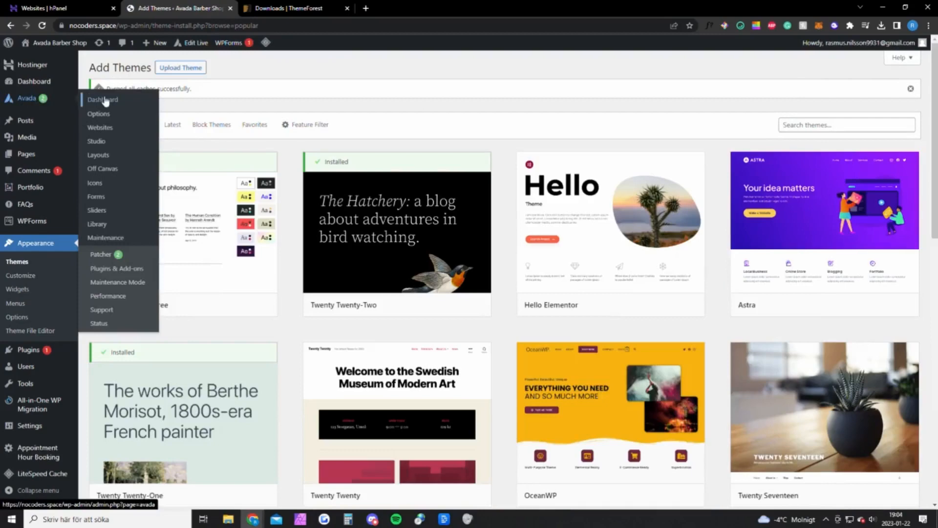
Open the Avada dashboard, check the license in ThemeForest's Download dropdown, then return.
{"action": "left_click", "coordinate": [102, 99]}
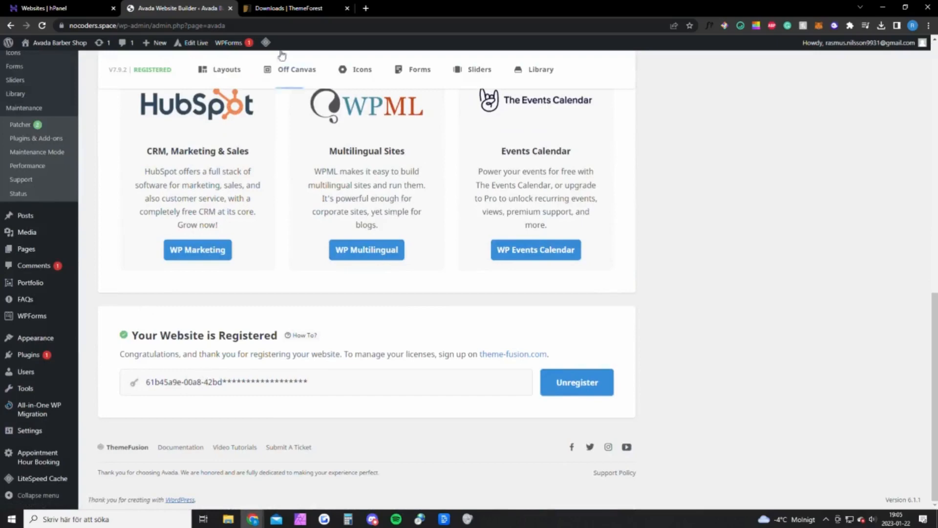
{"action": "left_click", "coordinate": [293, 8]}
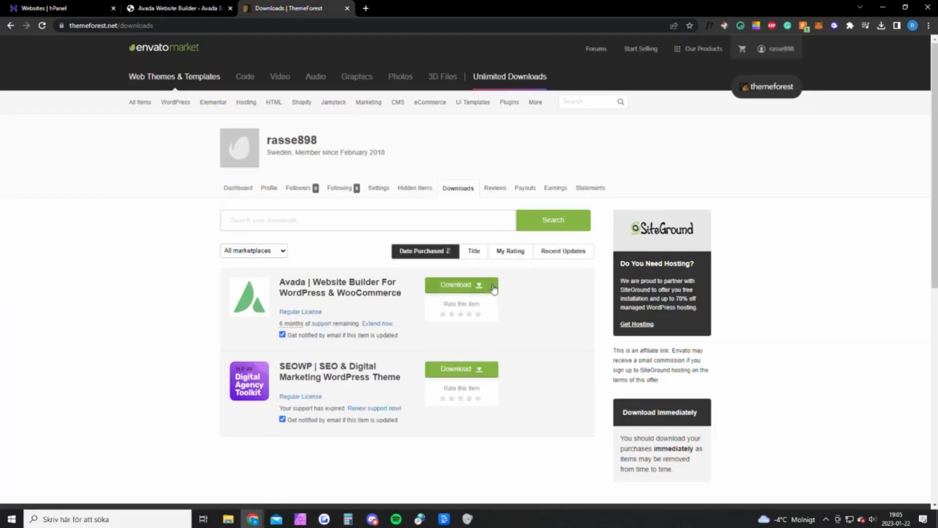
{"action": "left_click", "coordinate": [480, 285]}
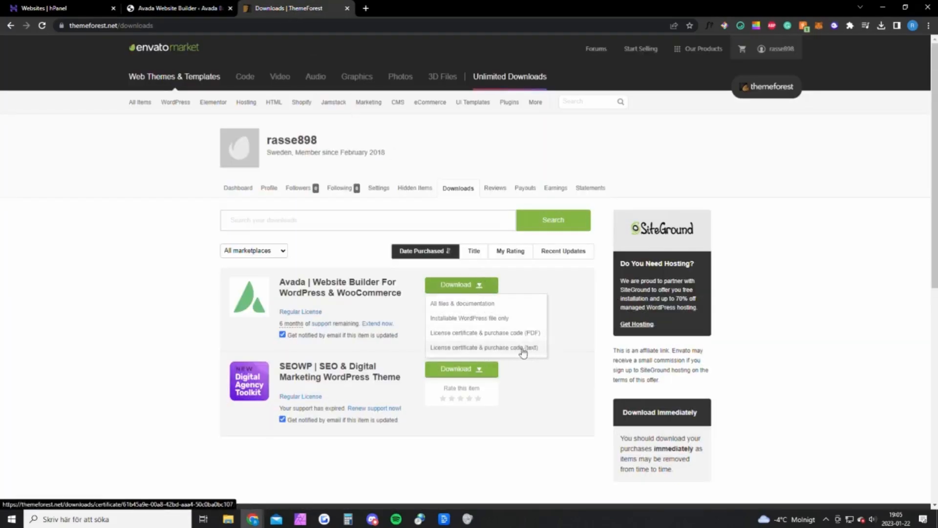
{"action": "left_click", "coordinate": [176, 8]}
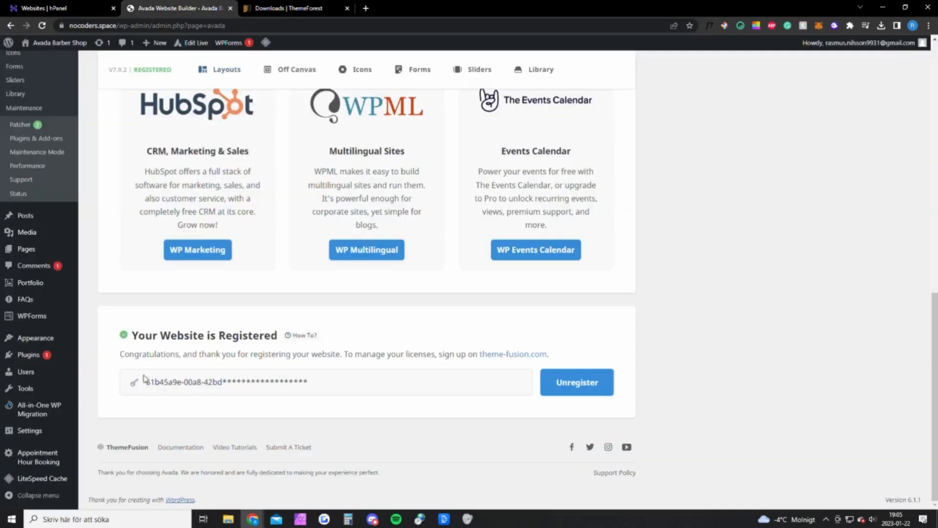
{"action": "mouse_move", "coordinate": [183, 391]}
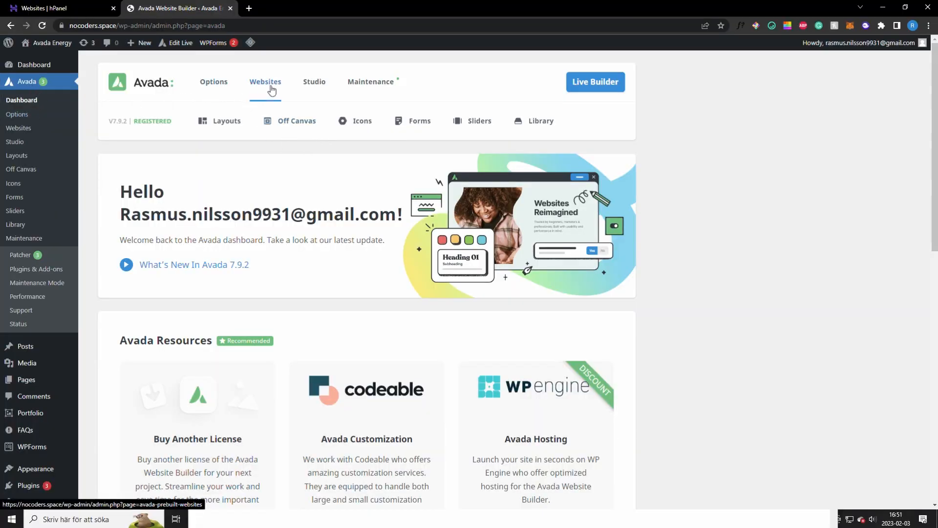
Import the Avada Builder prebuilt website from Avada > Websites, then open the customizer.
{"action": "left_click", "coordinate": [264, 82]}
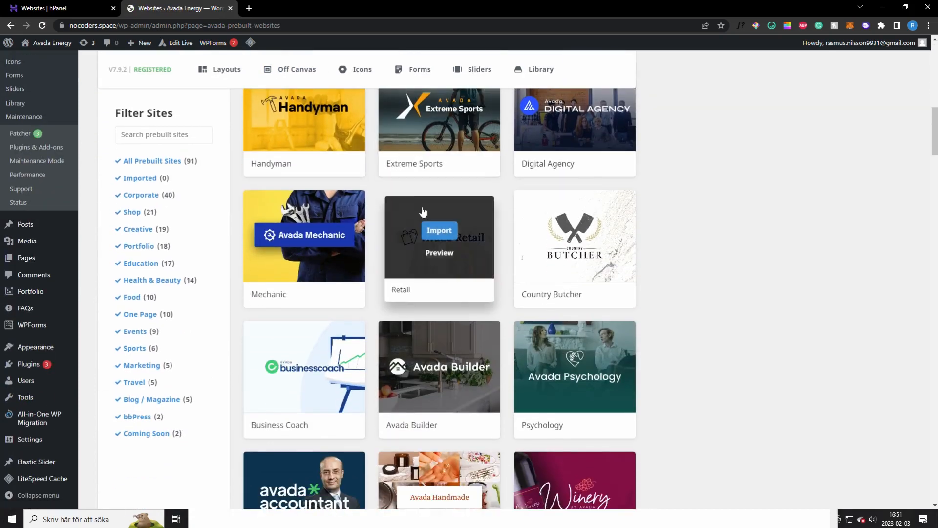
{"action": "mouse_move", "coordinate": [439, 367]}
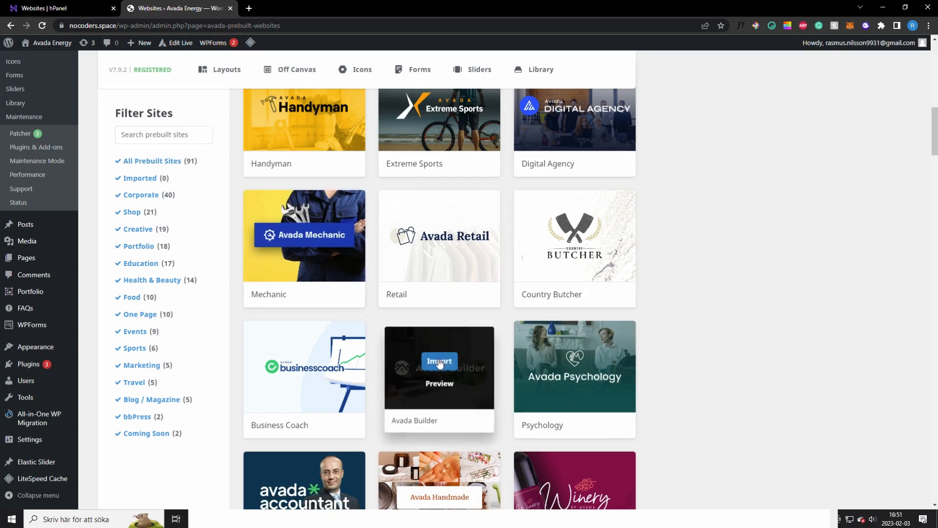
{"action": "left_click", "coordinate": [440, 363]}
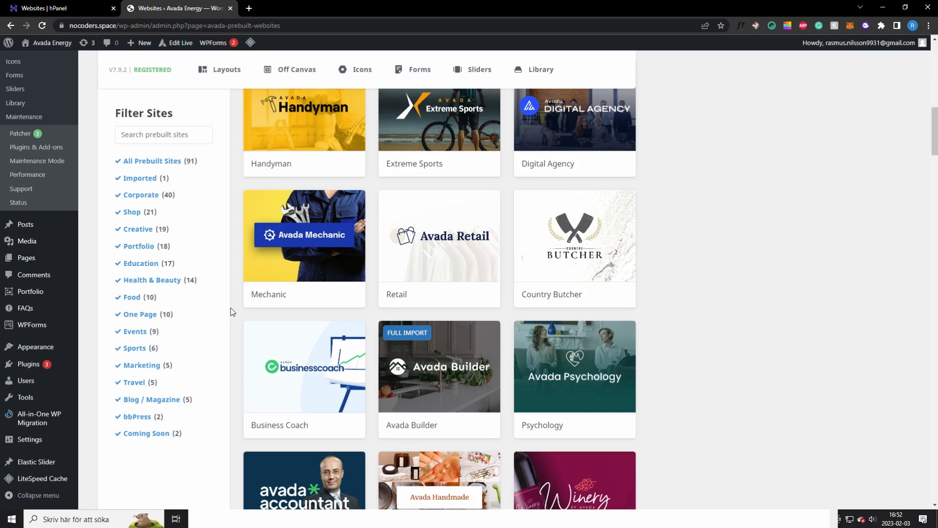
{"action": "mouse_move", "coordinate": [107, 336]}
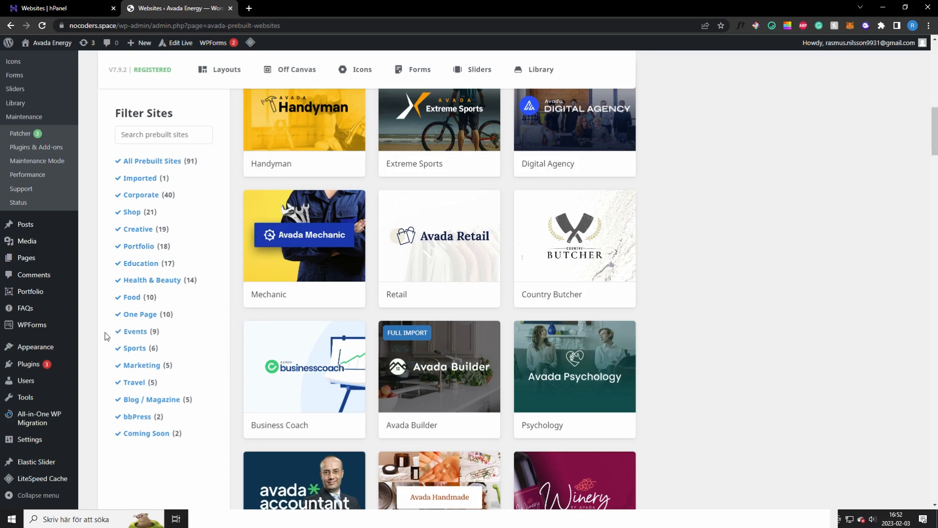
{"action": "left_click", "coordinate": [34, 346]}
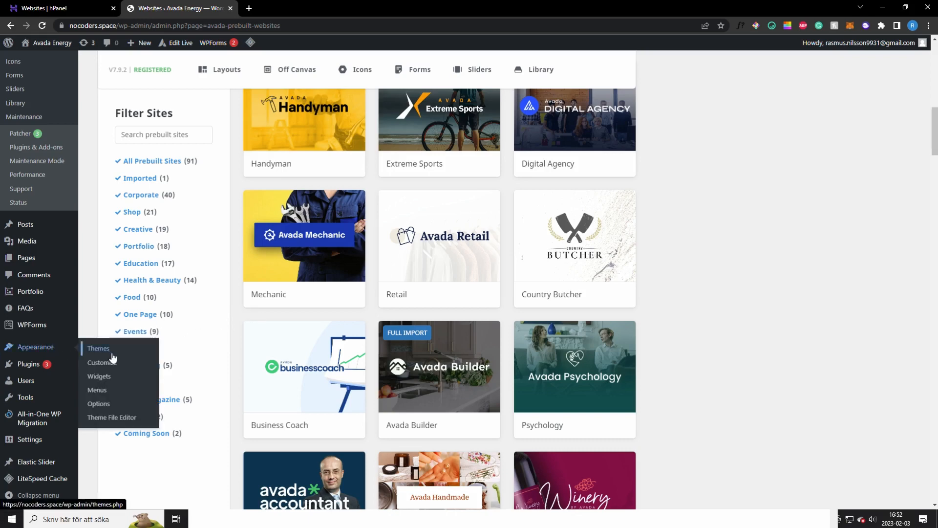
{"action": "left_click", "coordinate": [102, 363]}
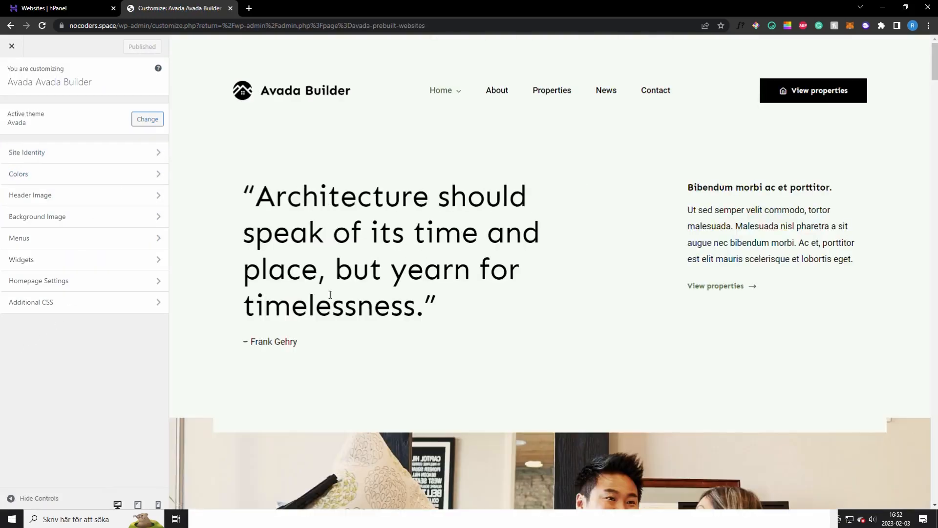
Change the Site Identity title to 'MY REALESTAE COMPNAY' and close the customizer without saving.
{"action": "scroll", "scroll_direction": "down", "scroll_amount": 3}
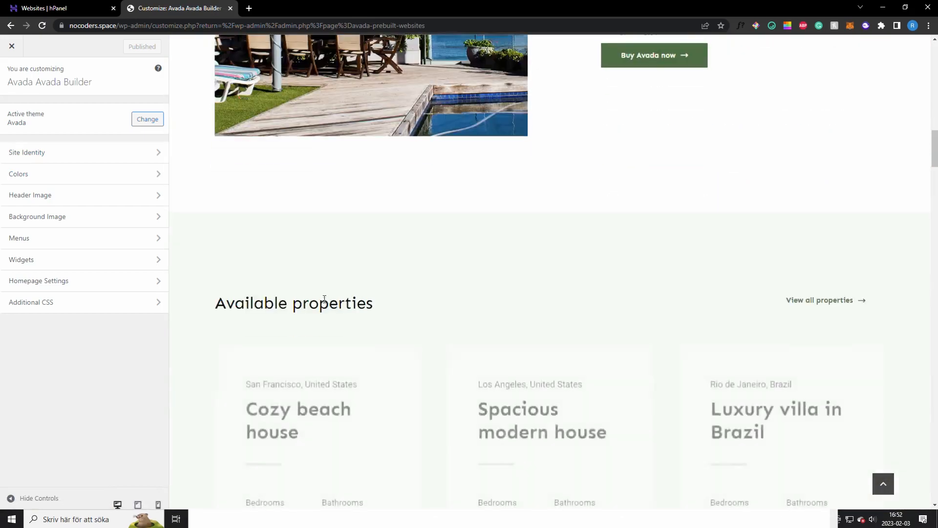
{"action": "left_click", "coordinate": [27, 152]}
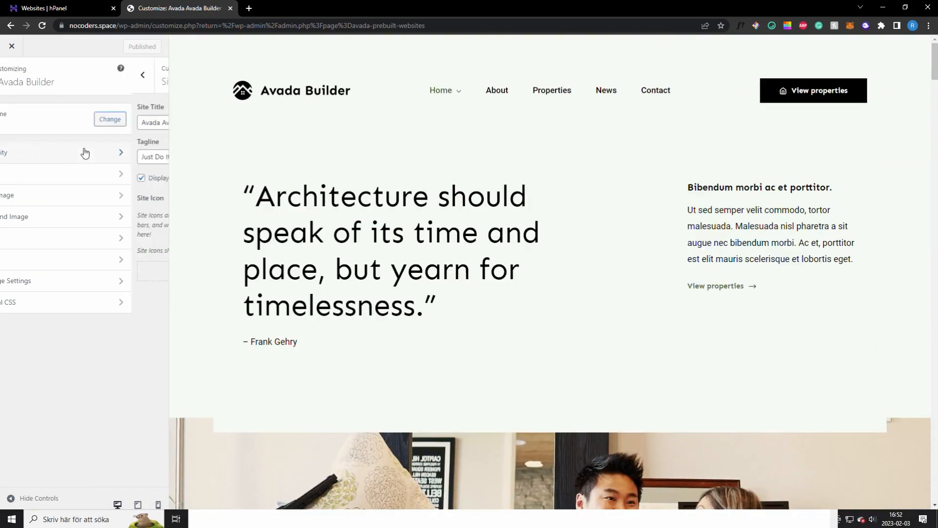
{"action": "type", "text": "MY REALESTAE COMPNAY"}
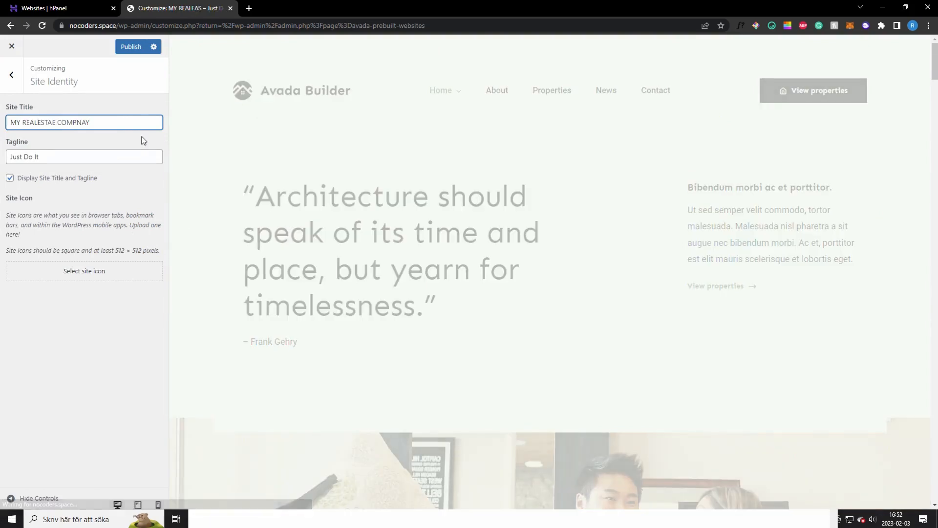
{"action": "left_click", "coordinate": [83, 157]}
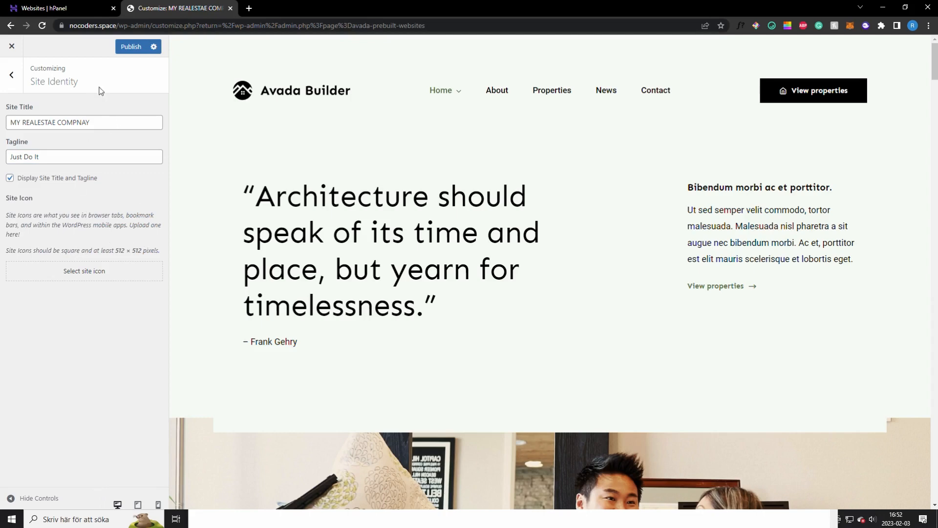
{"action": "mouse_move", "coordinate": [45, 7]}
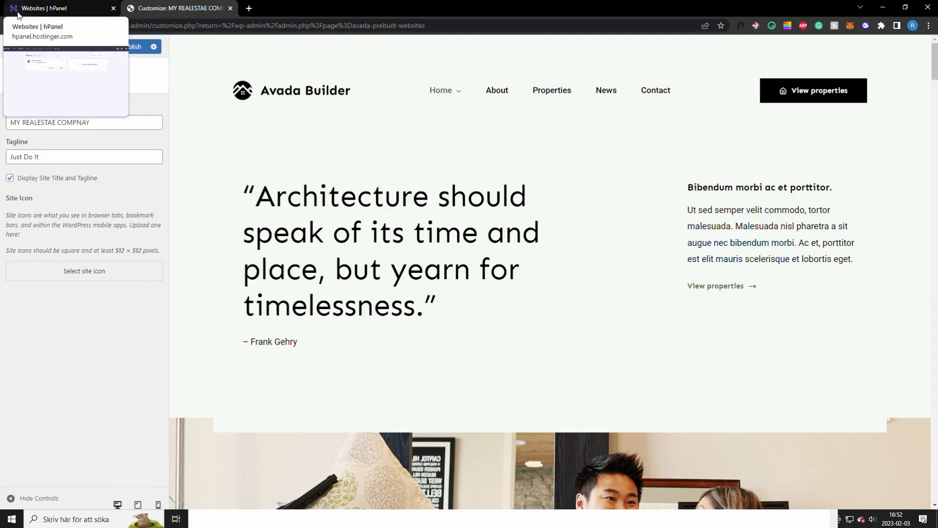
{"action": "double_click", "coordinate": [126, 250]}
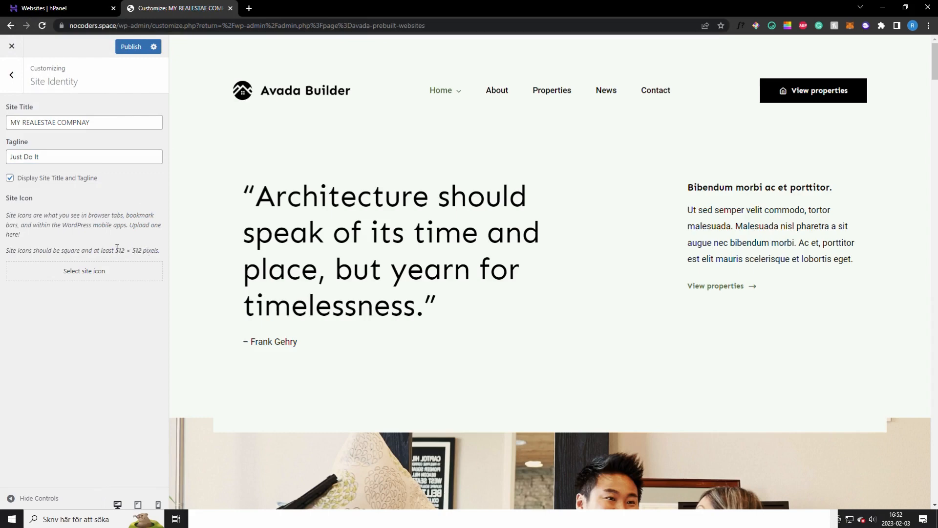
{"action": "mouse_move", "coordinate": [108, 237]}
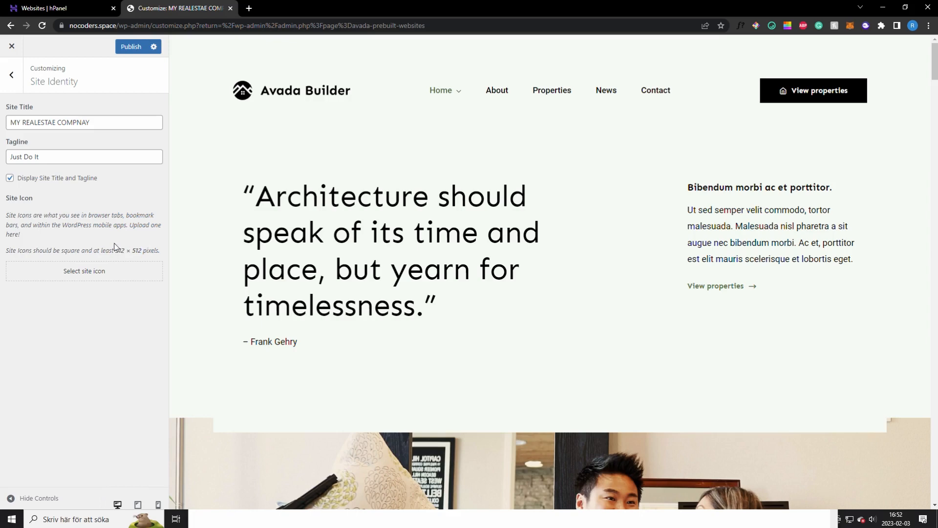
{"action": "mouse_move", "coordinate": [94, 231]}
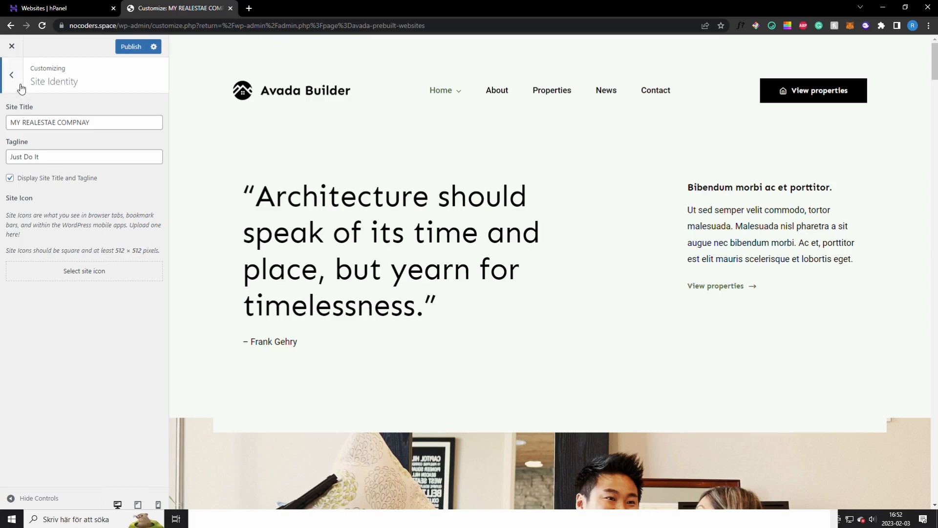
{"action": "mouse_move", "coordinate": [114, 67]}
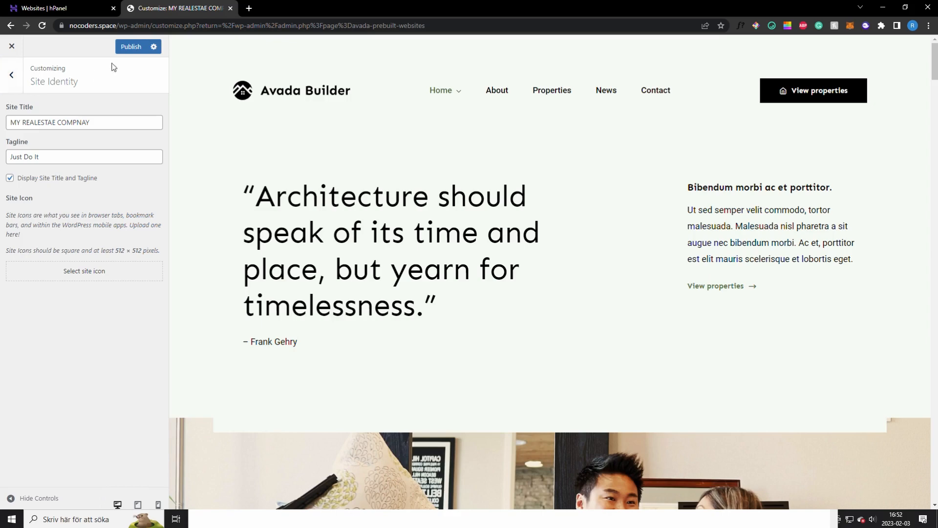
{"action": "mouse_move", "coordinate": [121, 59]}
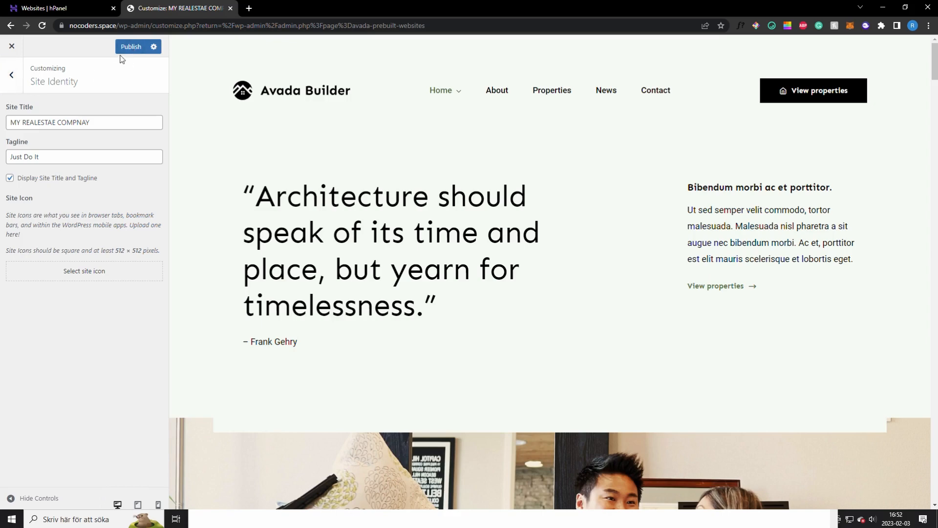
{"action": "left_click", "coordinate": [11, 47]}
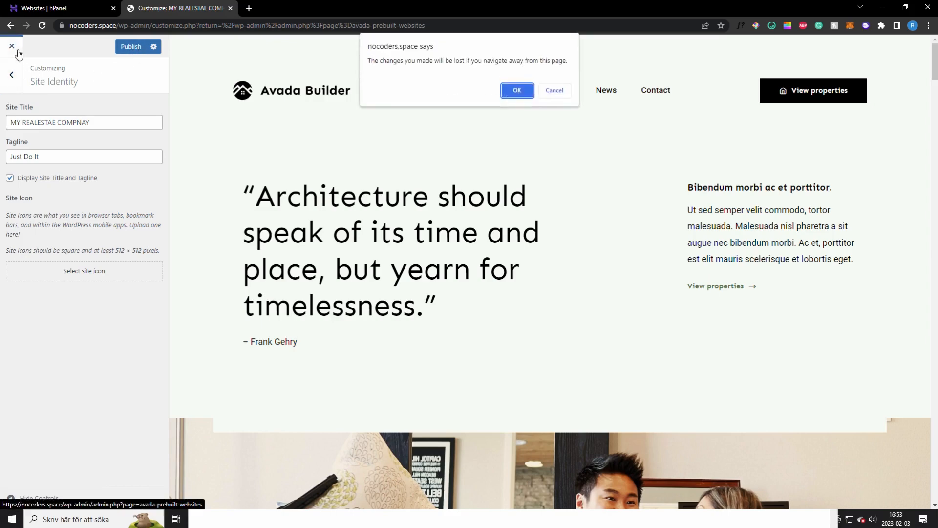
Confirm leaving without saving and open the homepage in Avada Live Builder.
{"action": "left_click", "coordinate": [516, 91]}
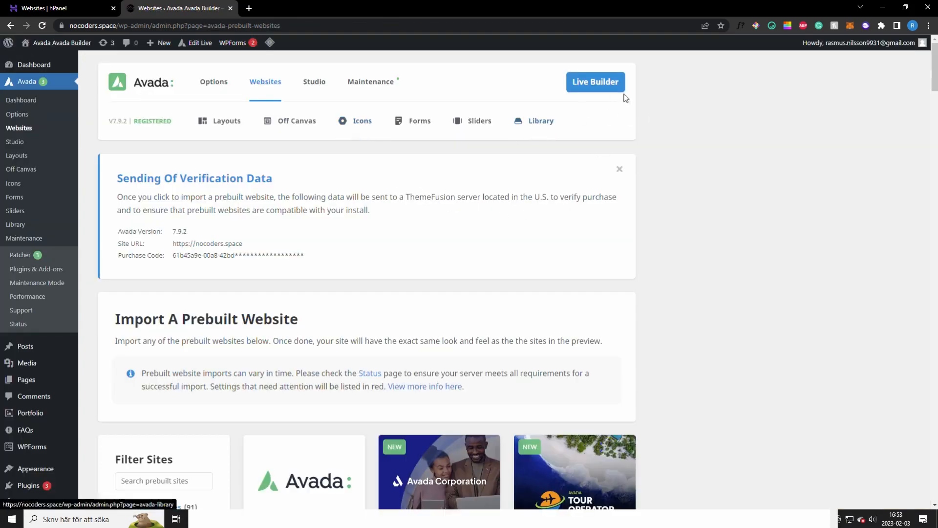
{"action": "left_click", "coordinate": [594, 81]}
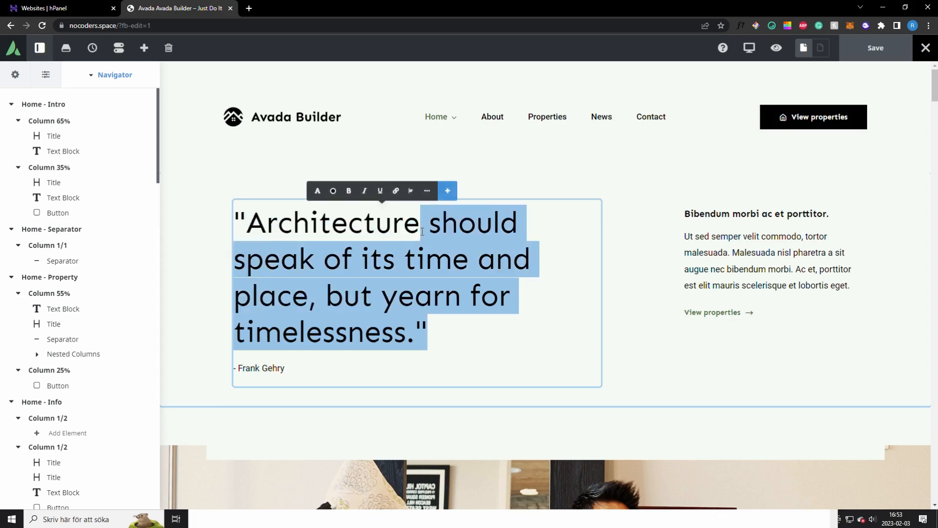
{"action": "type", "text": "TYPE MY O"}
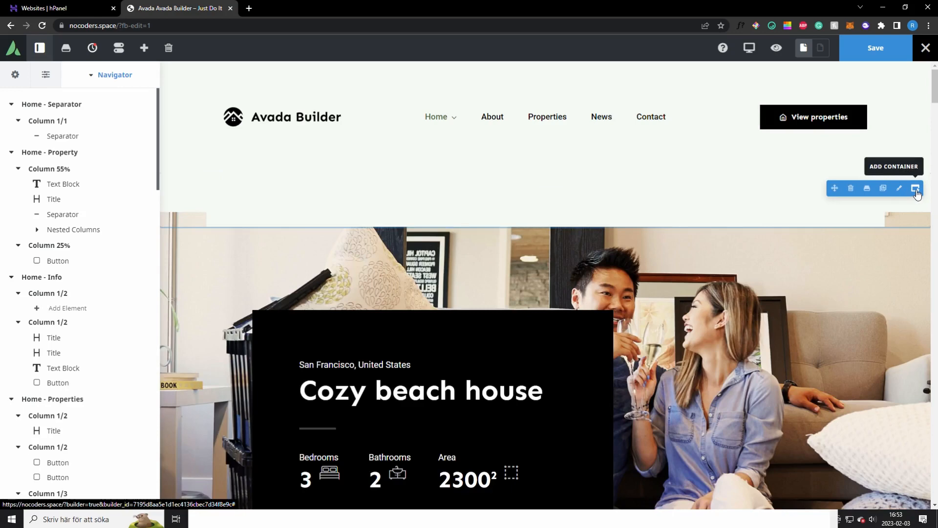
Add a three-column container above Cozy beach house with the Media Library house image in column one.
{"action": "left_click", "coordinate": [915, 188]}
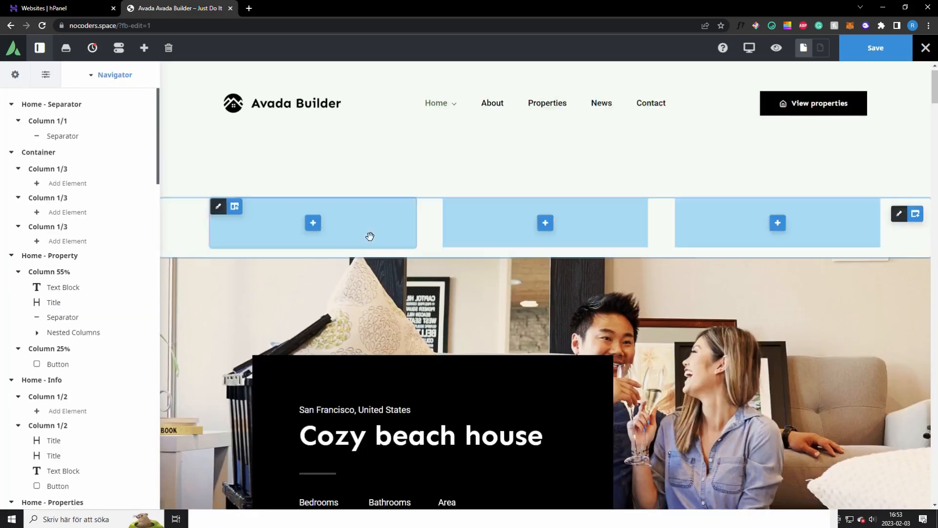
{"action": "left_click", "coordinate": [313, 222]}
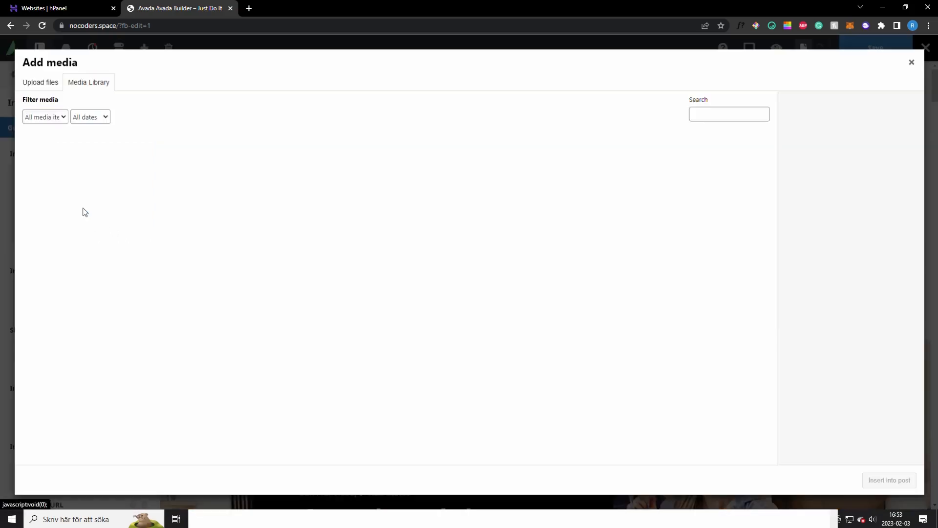
{"action": "left_click", "coordinate": [40, 82]}
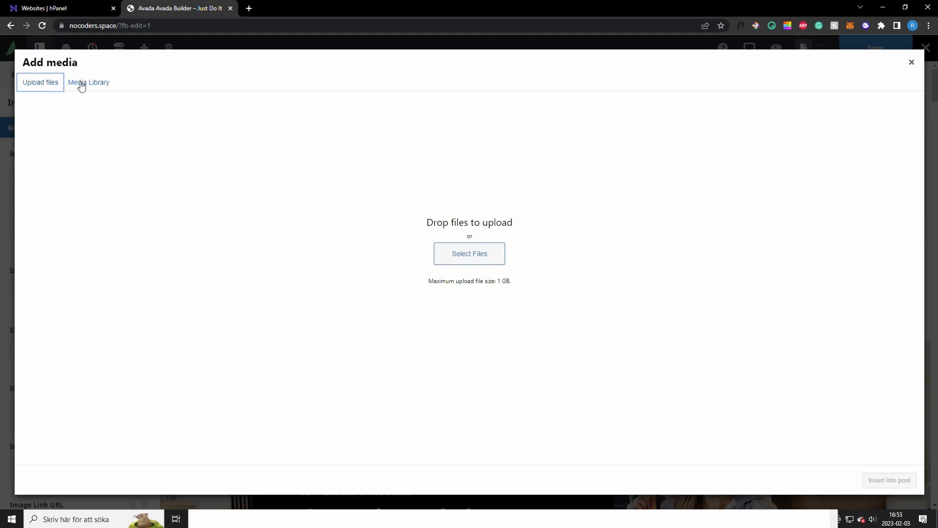
{"action": "left_click", "coordinate": [89, 82]}
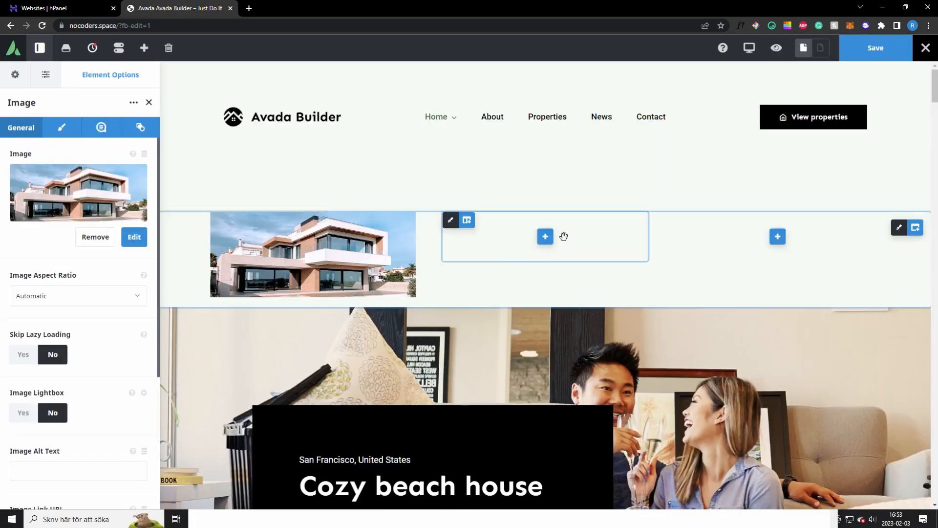
{"action": "left_click", "coordinate": [544, 236]}
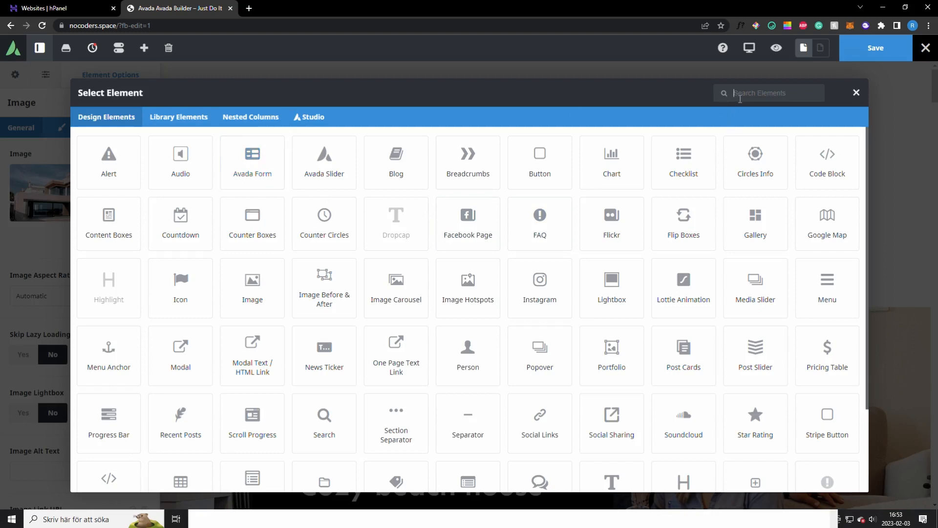
Add a BUY NOW button linking to facebook.com in the middle column and save.
{"action": "left_click", "coordinate": [538, 162]}
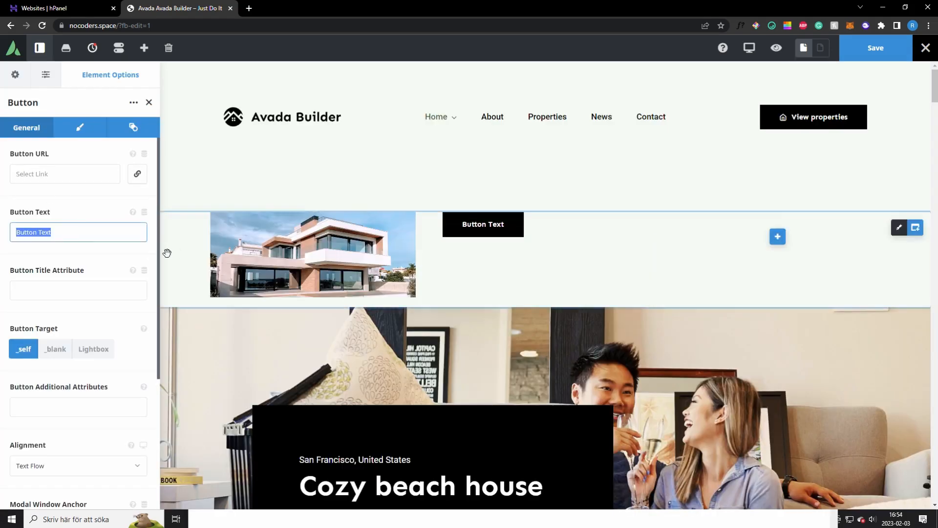
{"action": "type", "text": "bu"}
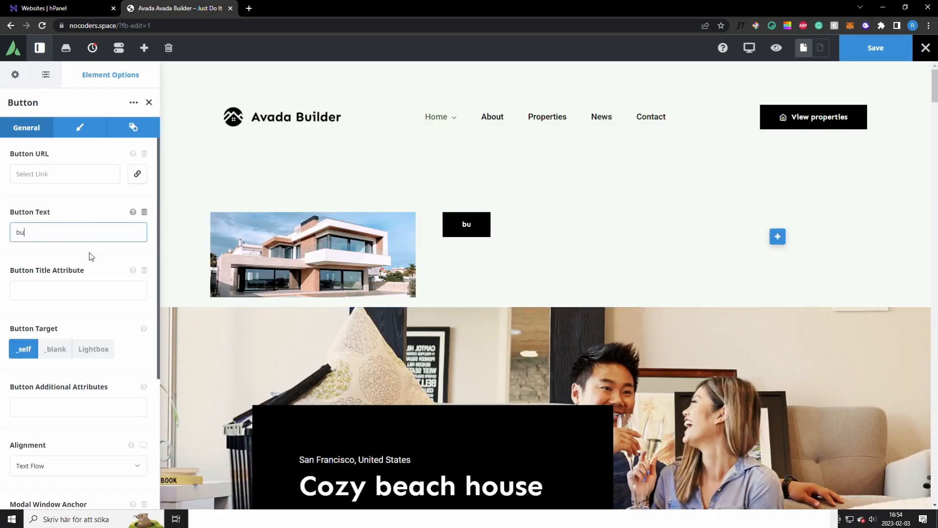
{"action": "type", "text": "facebook.com"}
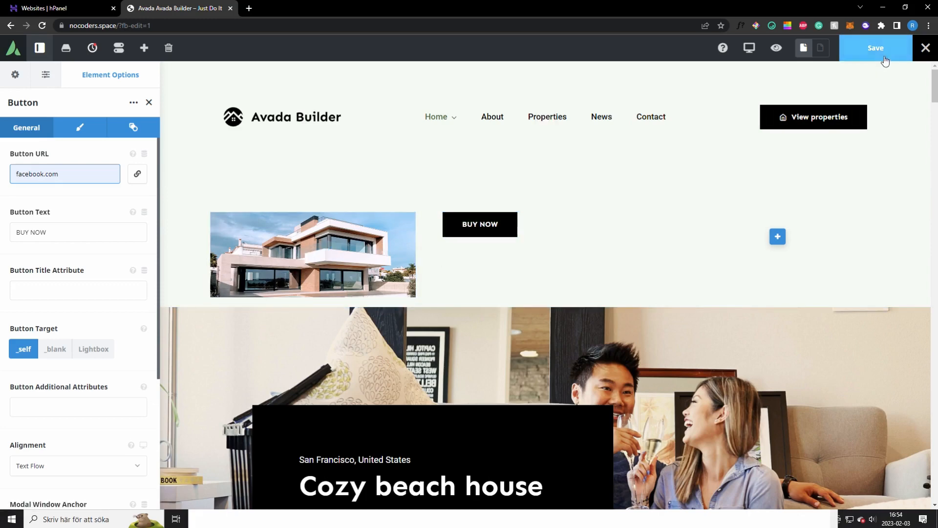
{"action": "left_click", "coordinate": [875, 48]}
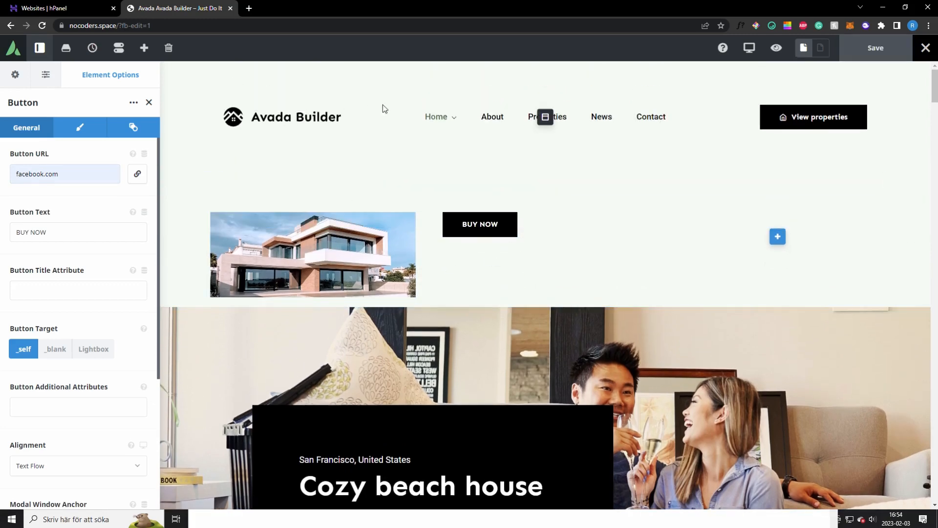
{"action": "mouse_move", "coordinate": [312, 125]}
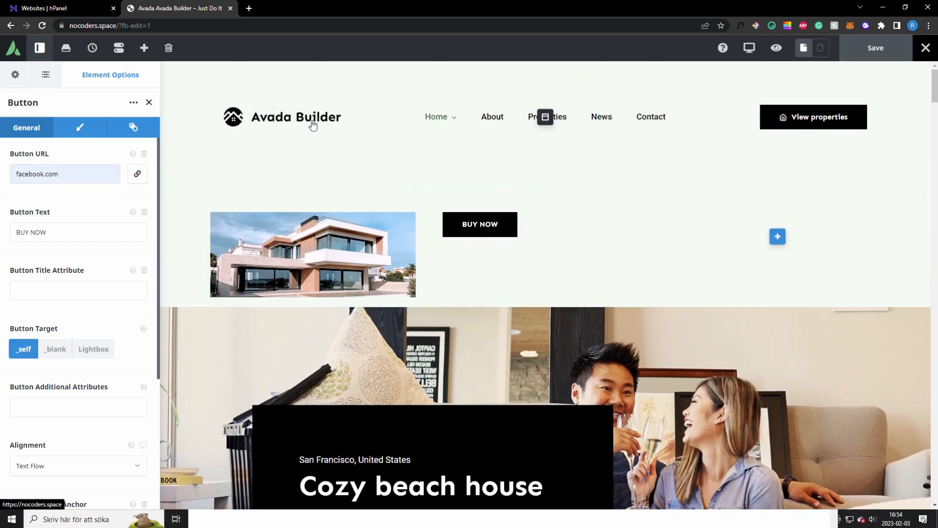
{"action": "mouse_move", "coordinate": [545, 117]}
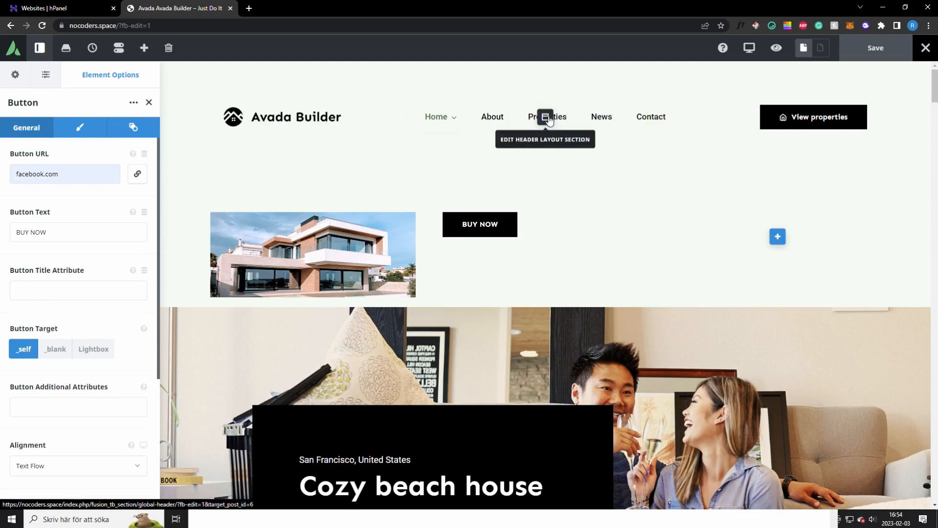
Swap the header's Avada Builder logo for urbano.png from the Media Library.
{"action": "left_click", "coordinate": [545, 117]}
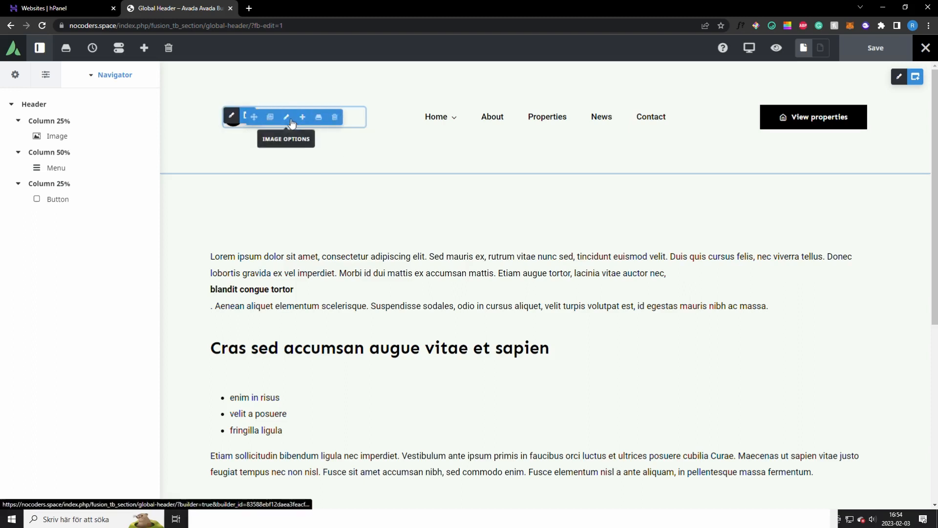
{"action": "left_click", "coordinate": [286, 117]}
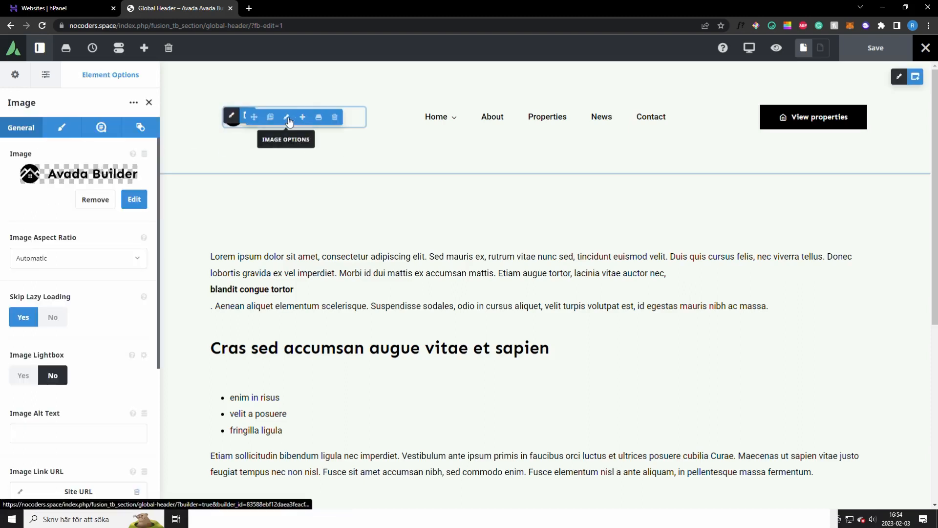
{"action": "left_click", "coordinate": [95, 200]}
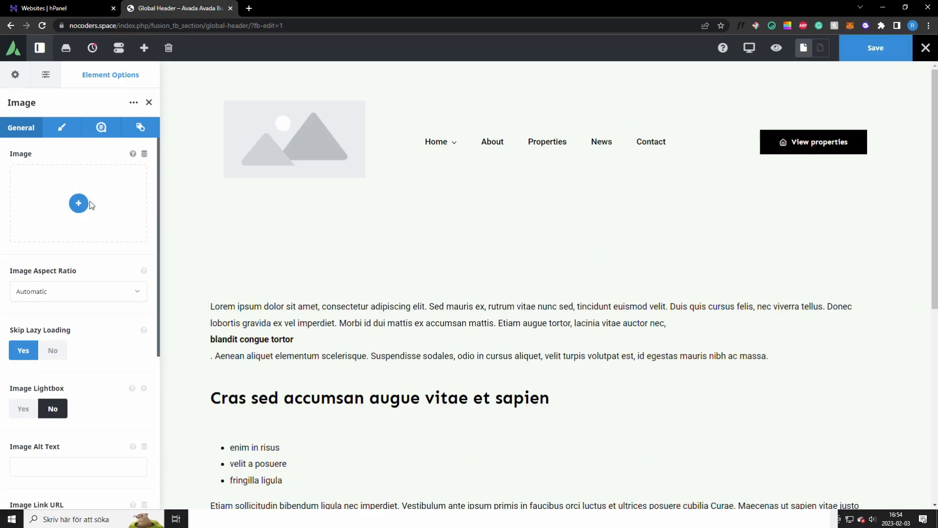
{"action": "left_click", "coordinate": [78, 203]}
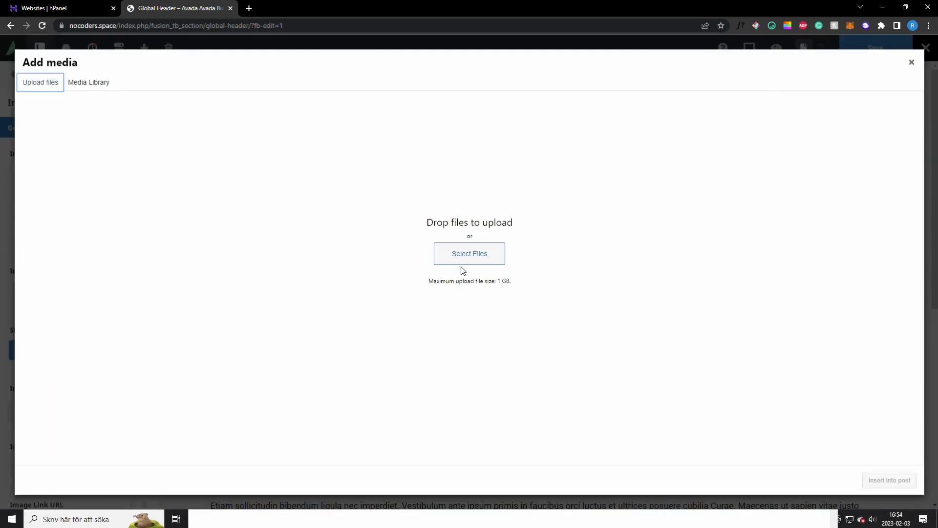
{"action": "left_click", "coordinate": [88, 82]}
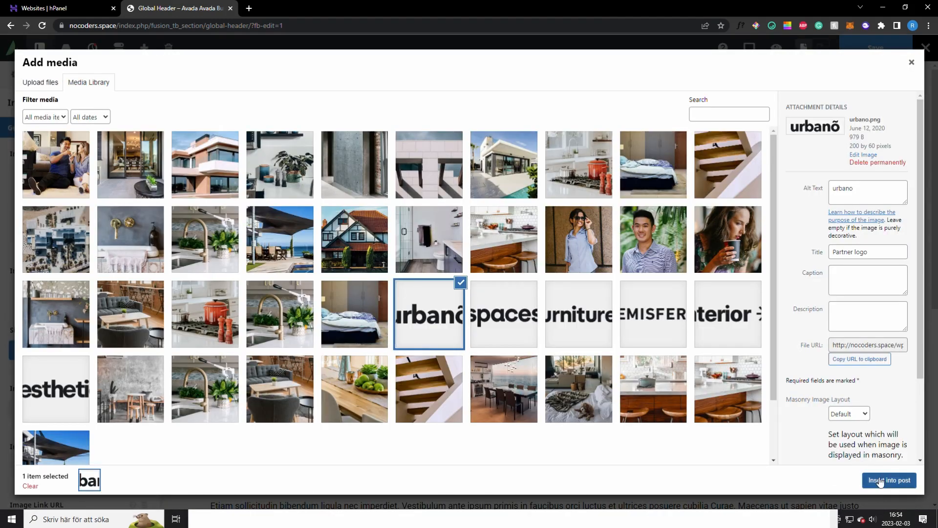
{"action": "left_click", "coordinate": [889, 480]}
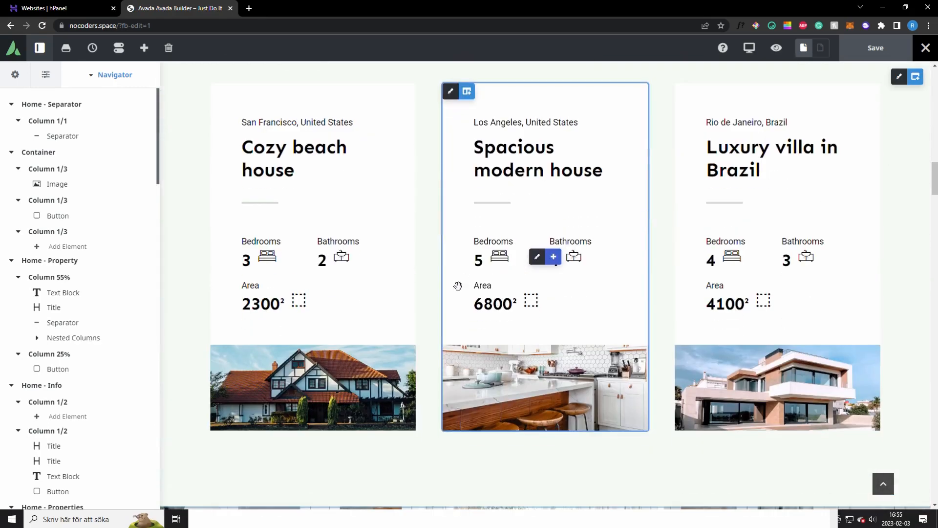
{"action": "mouse_move", "coordinate": [538, 275]}
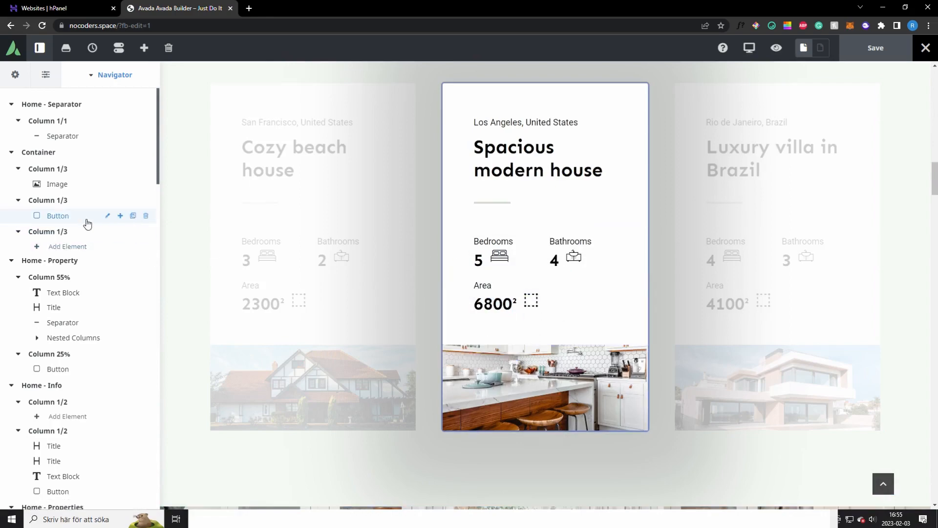
Scroll through the Navigator and Nested Column Link URL options.
{"action": "scroll", "scroll_direction": "down", "scroll_amount": 3}
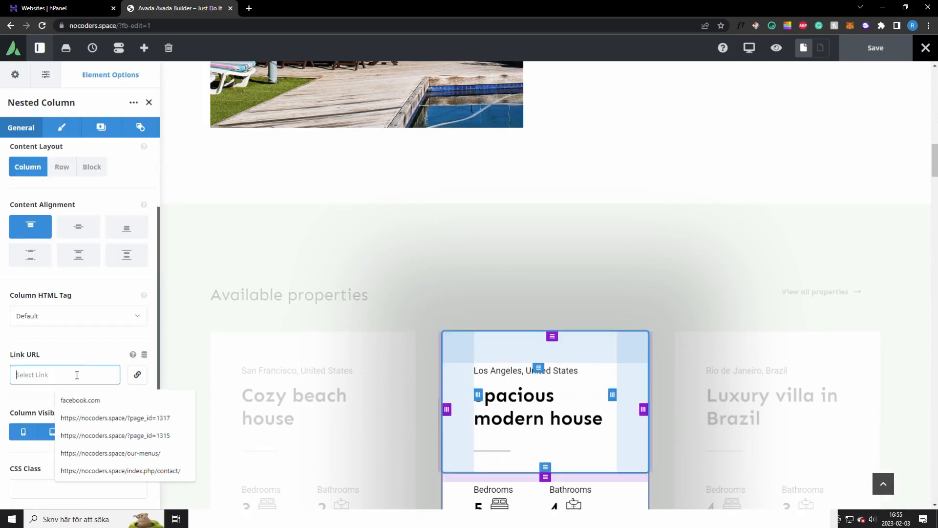
{"action": "scroll", "scroll_direction": "down", "scroll_amount": 3}
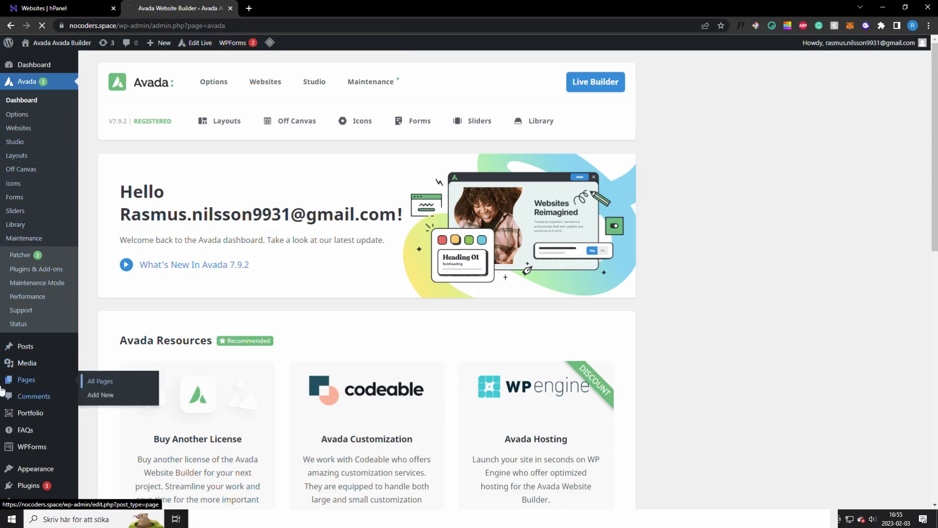
Open the Our properties page from All Pages in Live Builder.
{"action": "left_click", "coordinate": [100, 380]}
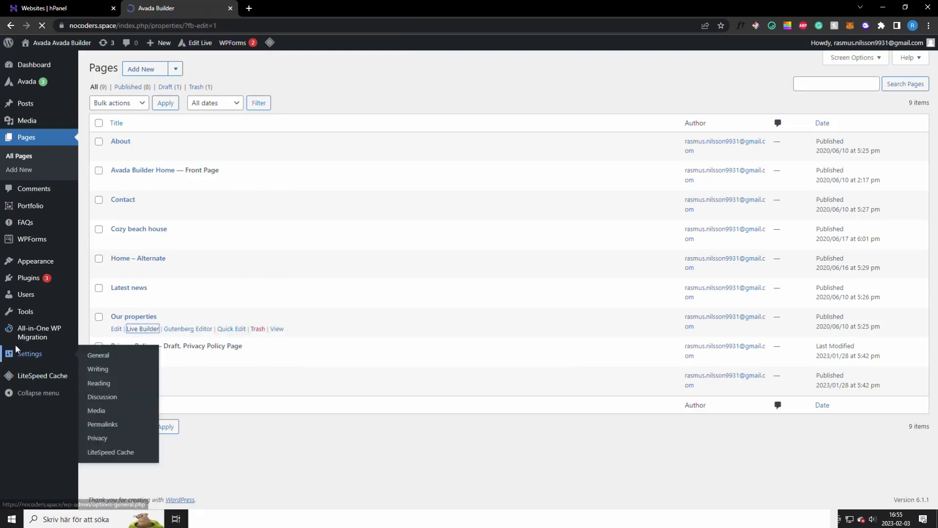
{"action": "left_click", "coordinate": [142, 328]}
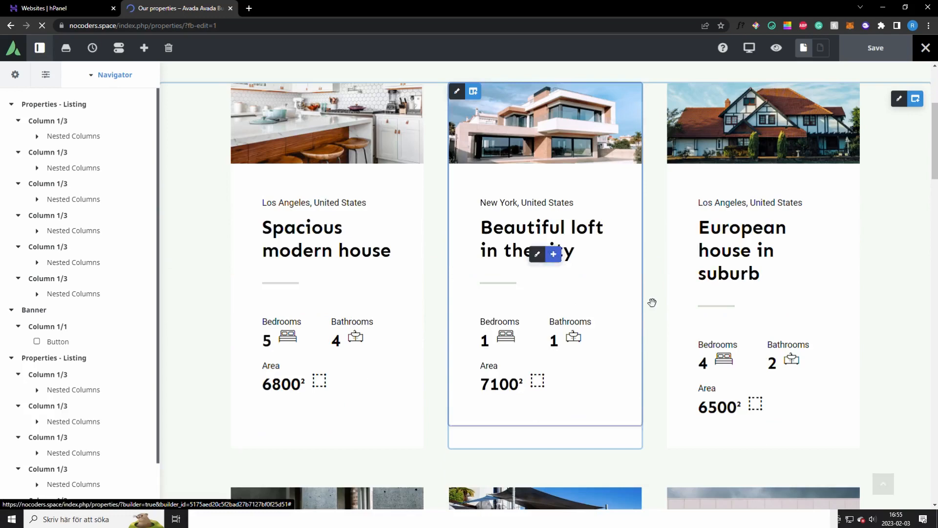
{"action": "scroll", "scroll_direction": "down", "scroll_amount": 3}
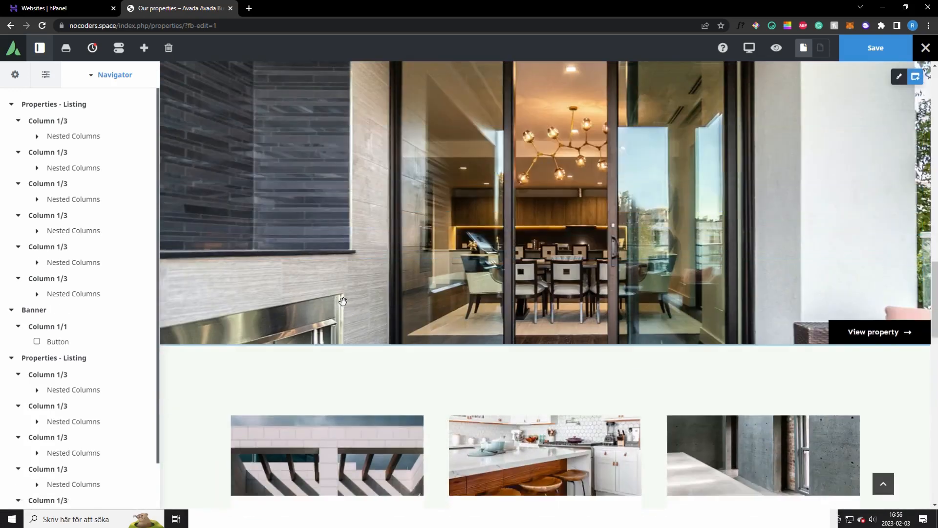
{"action": "scroll", "scroll_direction": "down", "scroll_amount": 3}
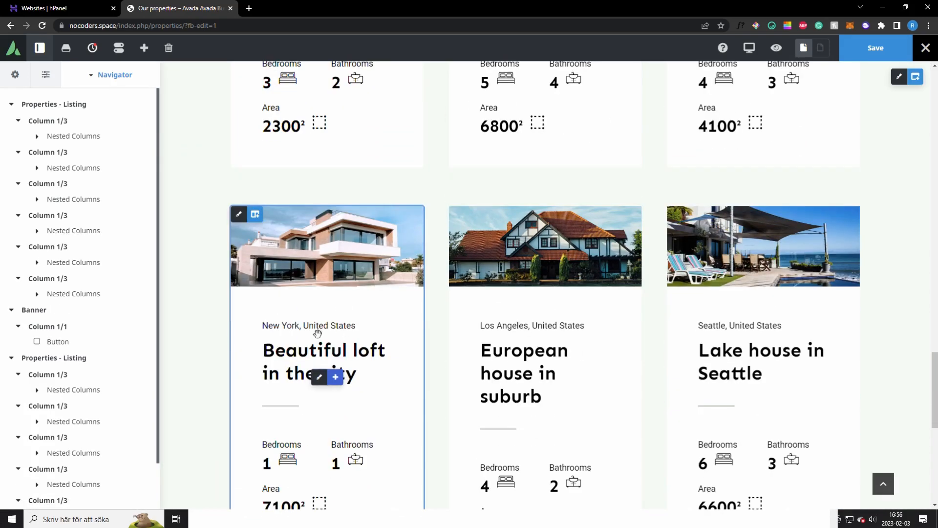
{"action": "scroll", "scroll_direction": "down", "scroll_amount": 3}
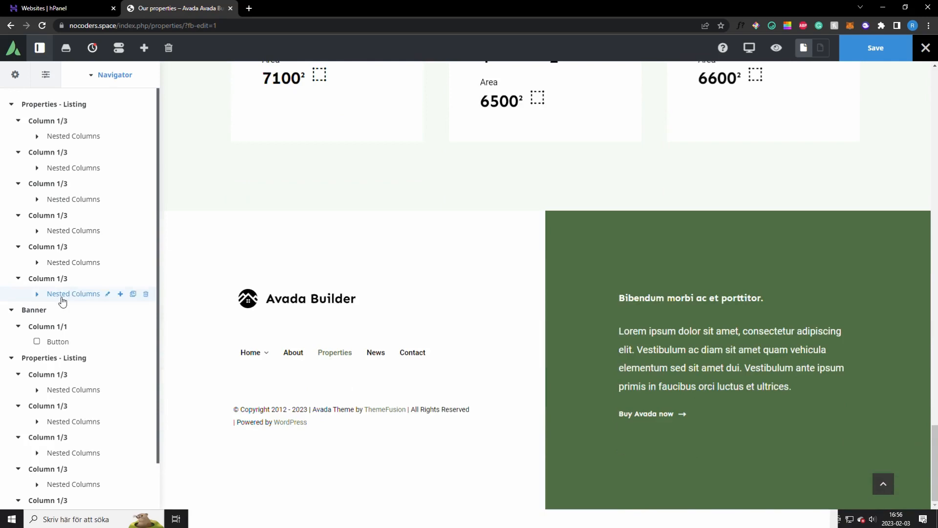